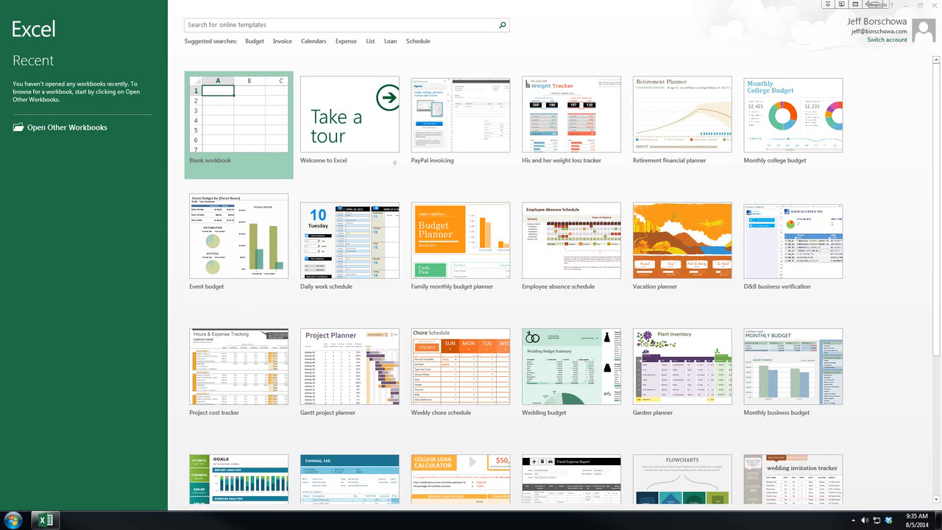
pyautogui.moveTo(129, 127)
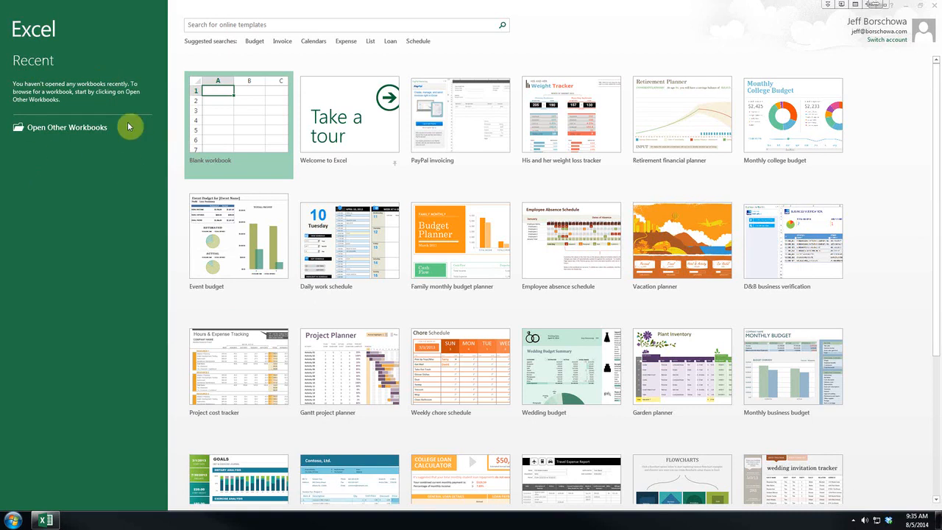
pyautogui.moveTo(30, 144)
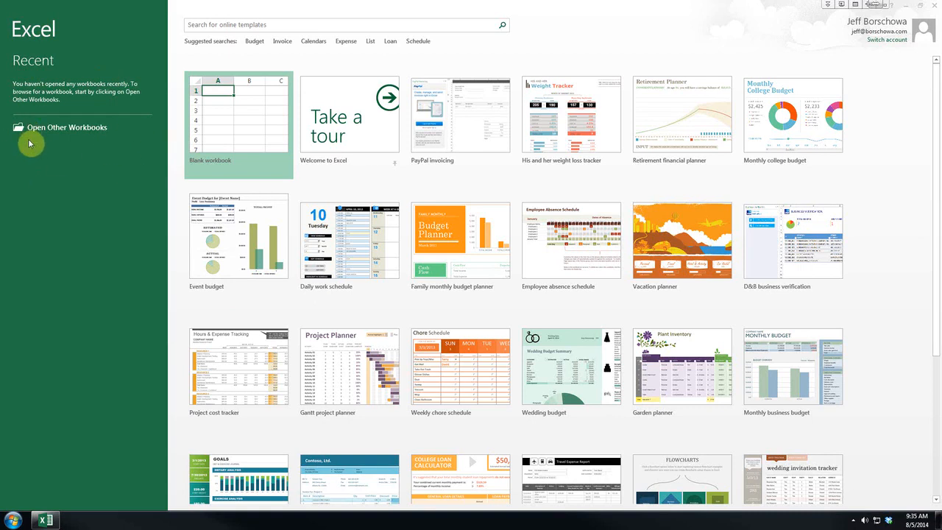
pyautogui.moveTo(292, 134)
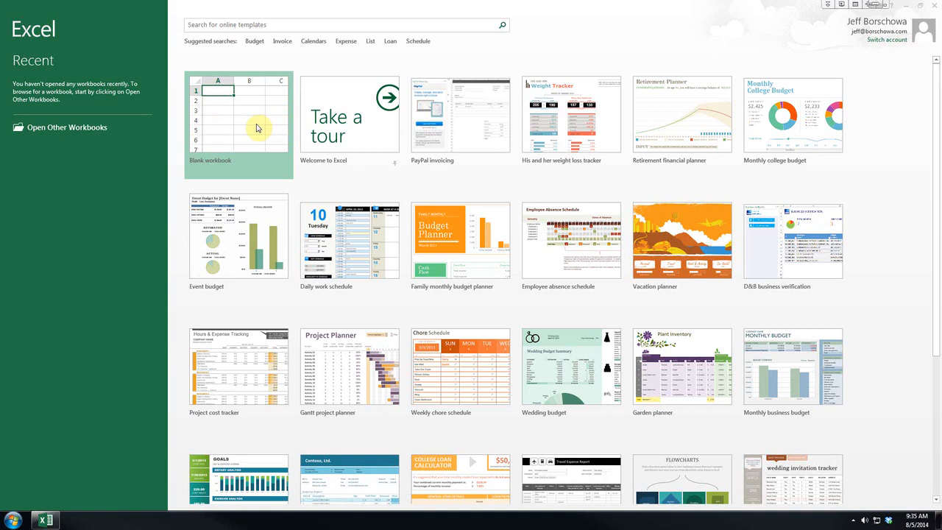
pyautogui.moveTo(236, 263)
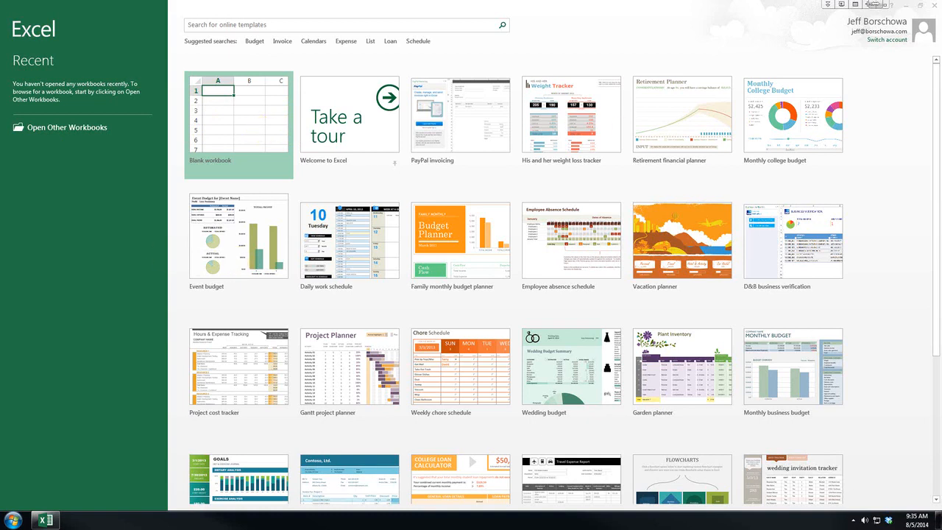
pyautogui.moveTo(247, 146)
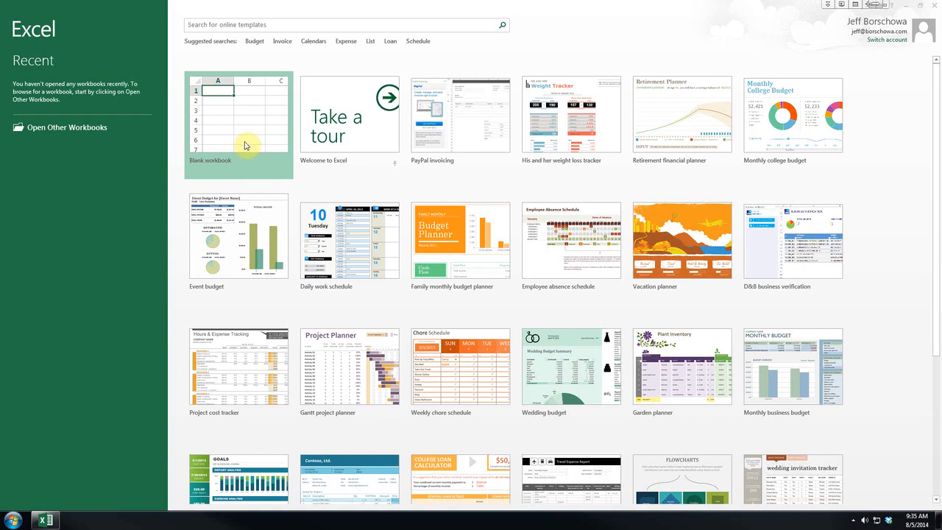
# - Start a new blank workbook from the start screen
pyautogui.click(238, 121)
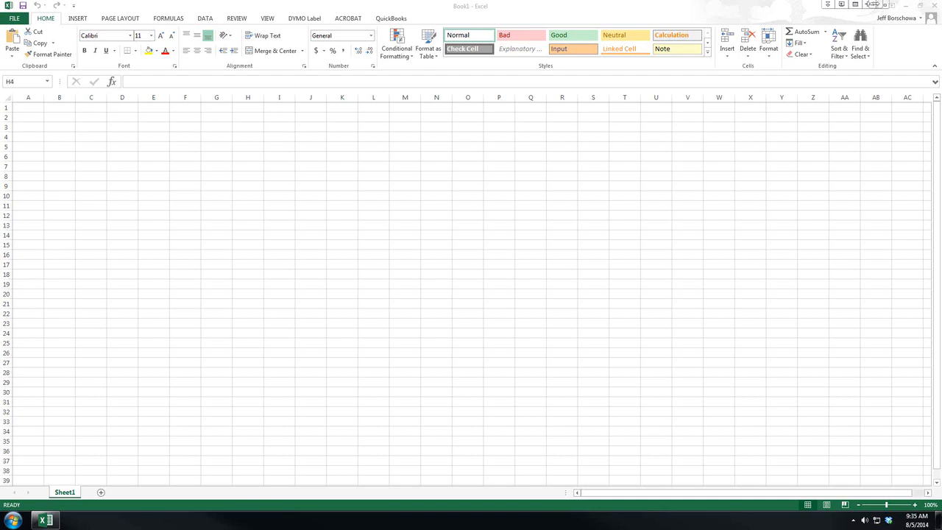
pyautogui.moveTo(221, 162)
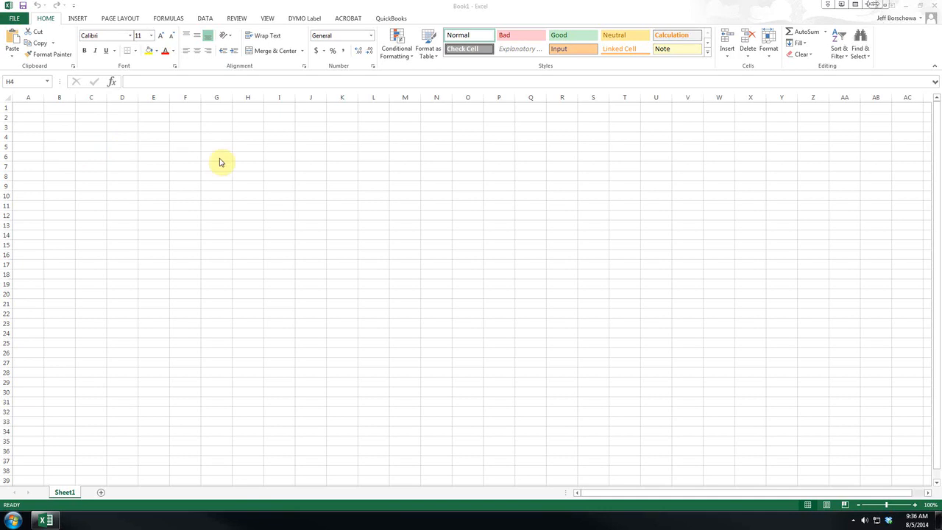
pyautogui.moveTo(324, 268)
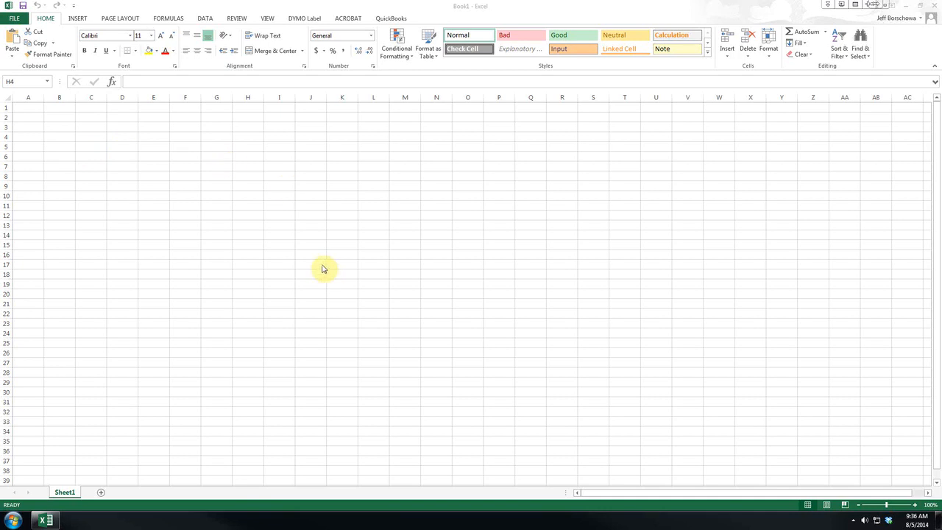
pyautogui.moveTo(504, 150)
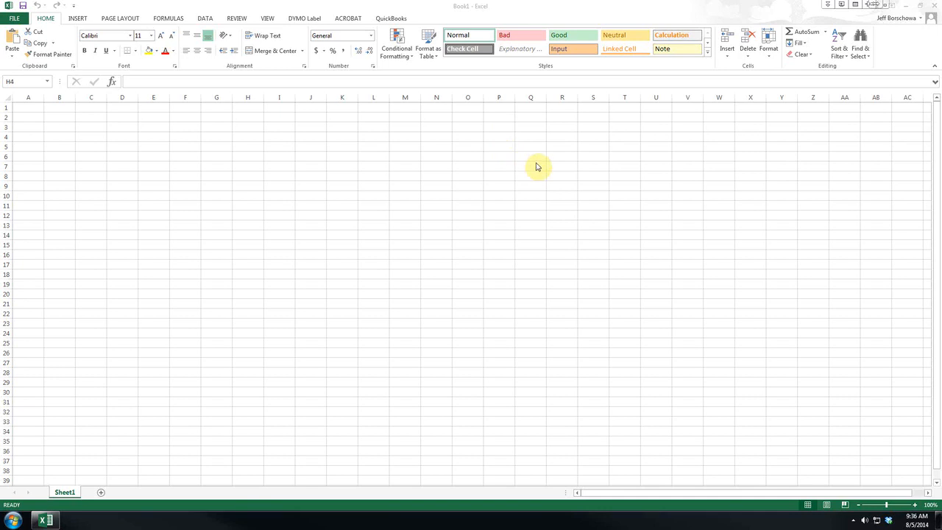
pyautogui.moveTo(103, 170)
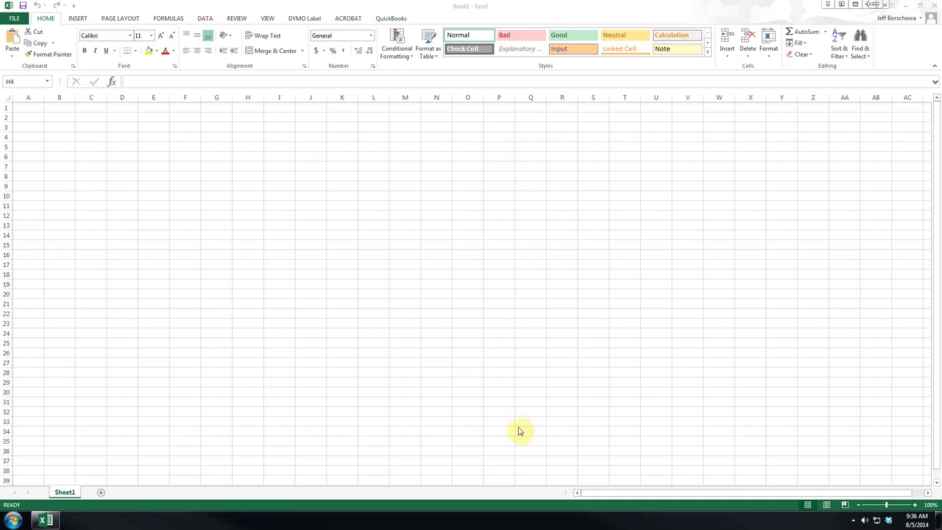
pyautogui.moveTo(229, 271)
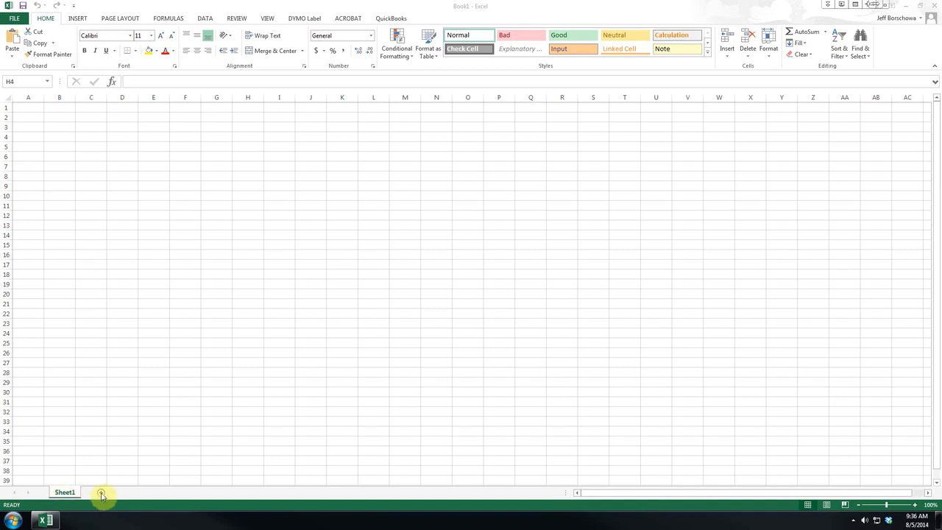
# - Add Sheet2 with the New Sheet button and switch between Sheet1 and Sheet2
pyautogui.click(101, 492)
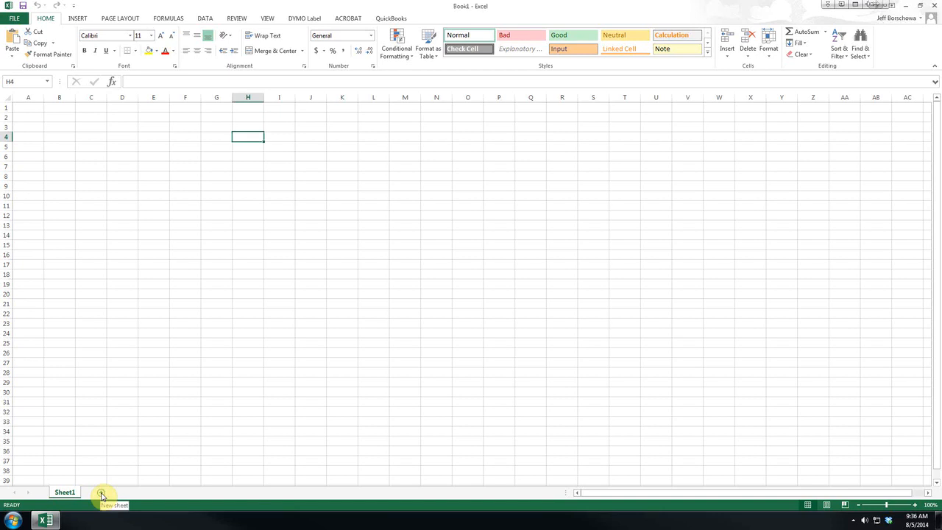
pyautogui.click(101, 491)
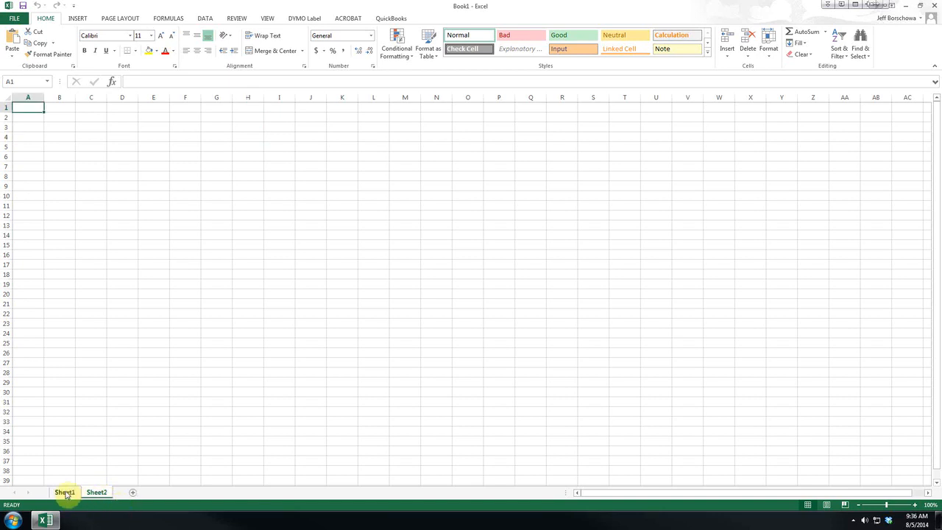
pyautogui.click(97, 492)
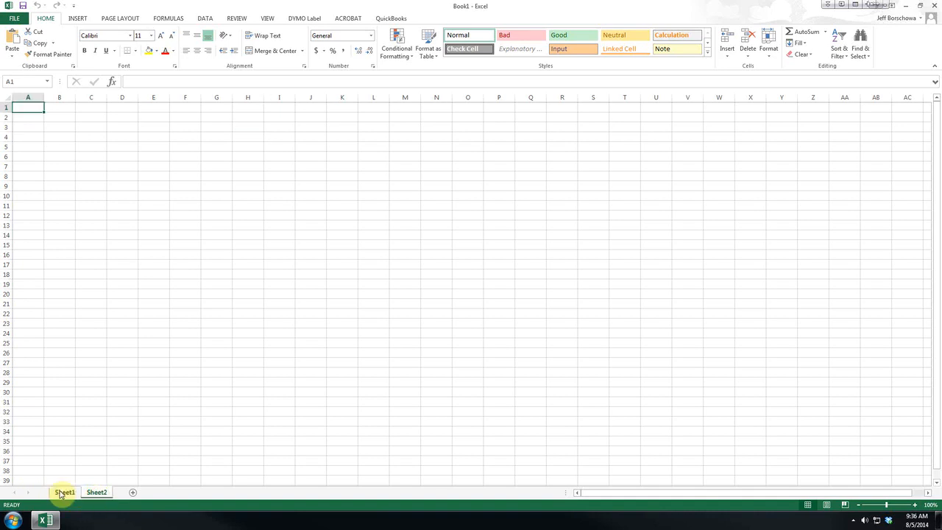
pyautogui.click(97, 492)
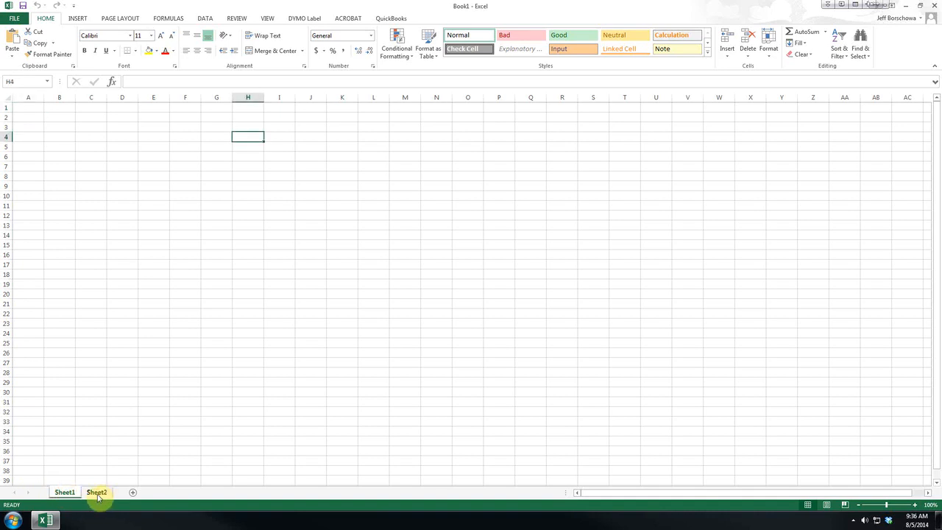
pyautogui.click(65, 491)
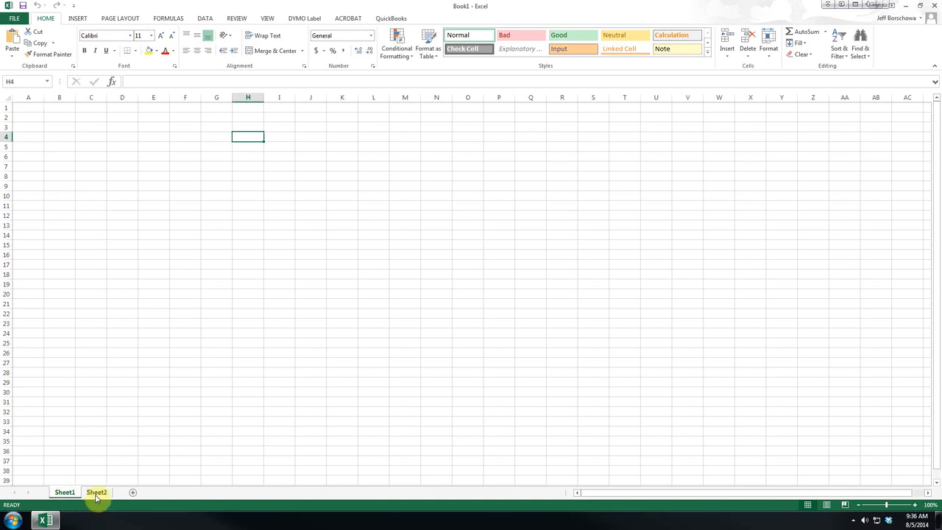
pyautogui.click(65, 492)
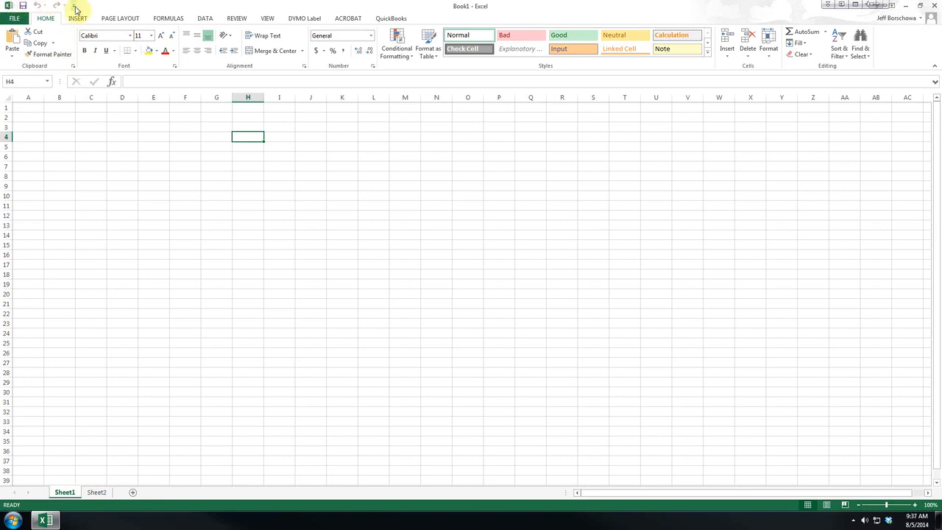
pyautogui.moveTo(73, 8)
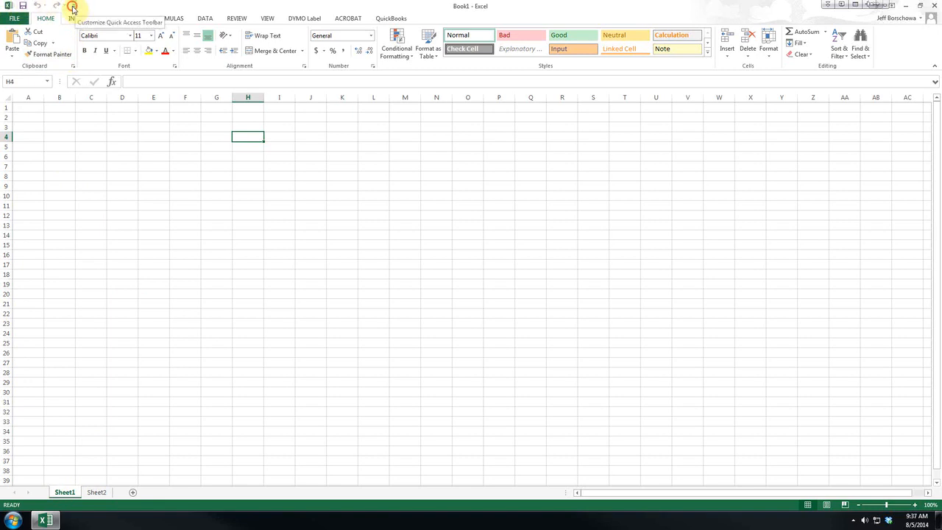
# - Pin Spelling and Email to the Quick Access Toolbar via its Customize list
pyautogui.click(73, 7)
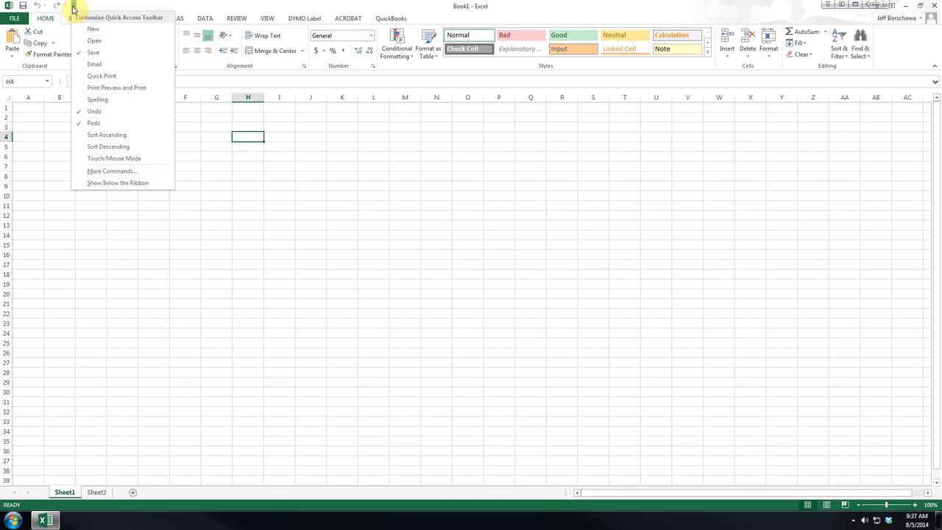
pyautogui.moveTo(102, 29)
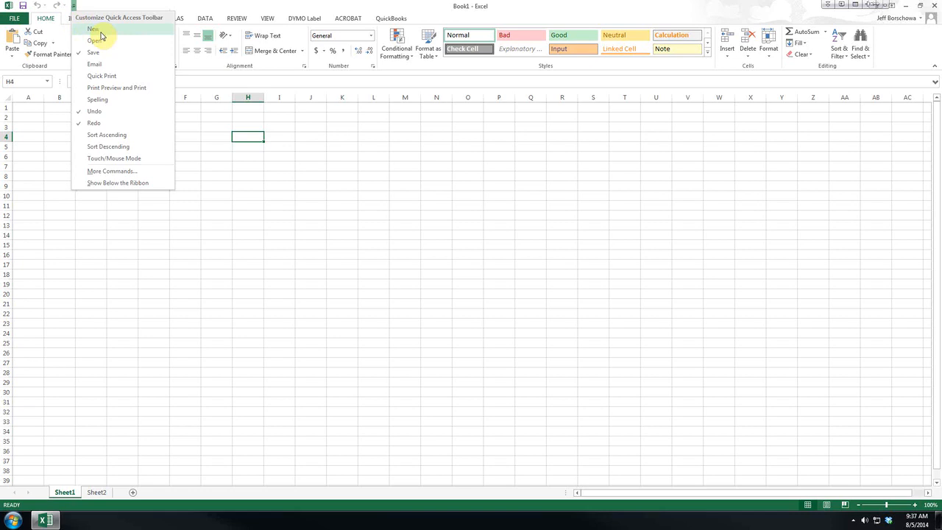
pyautogui.moveTo(95, 53)
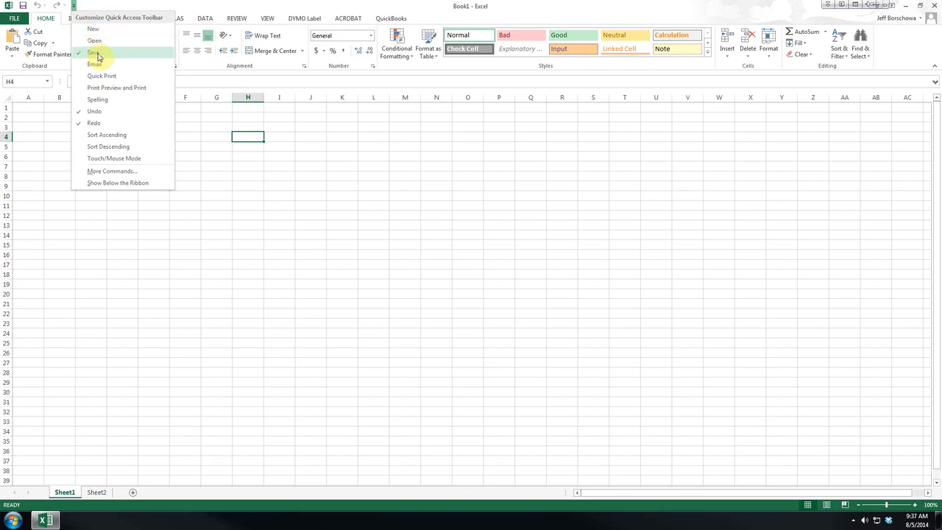
pyautogui.moveTo(94, 65)
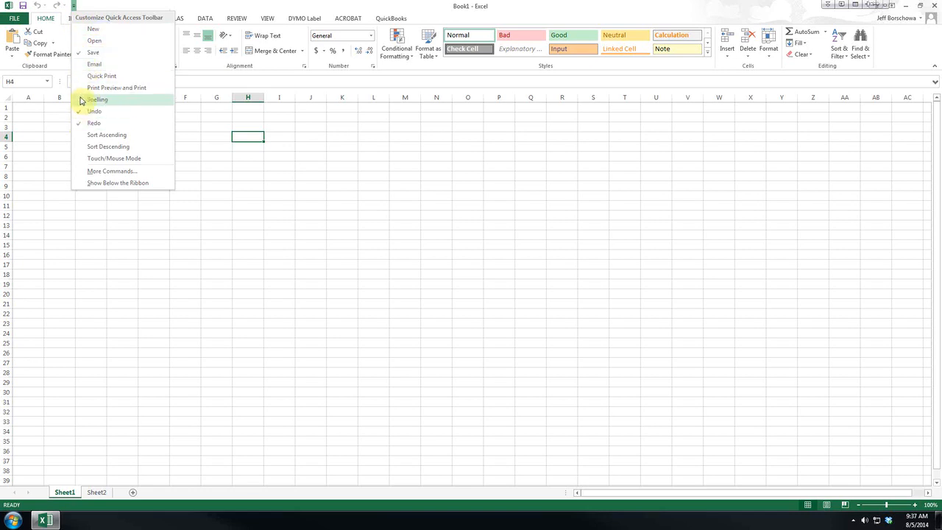
pyautogui.click(92, 6)
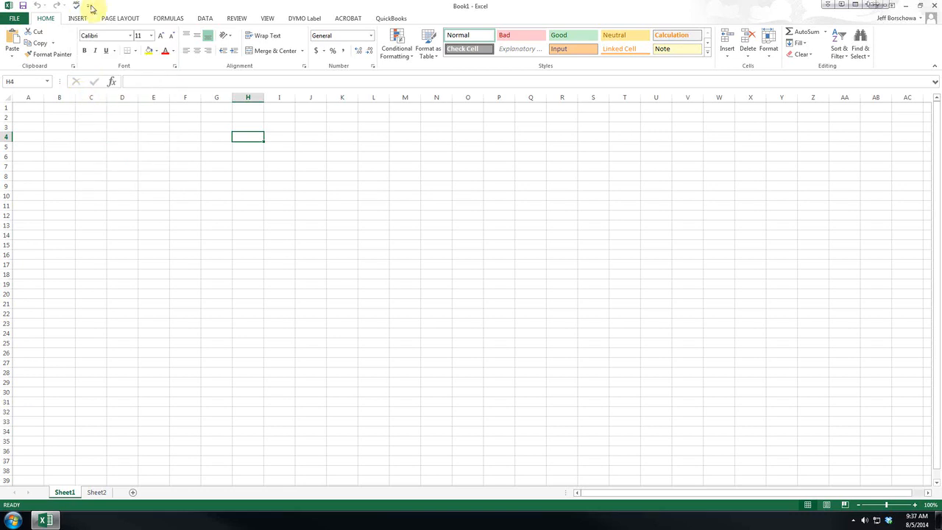
pyautogui.click(88, 6)
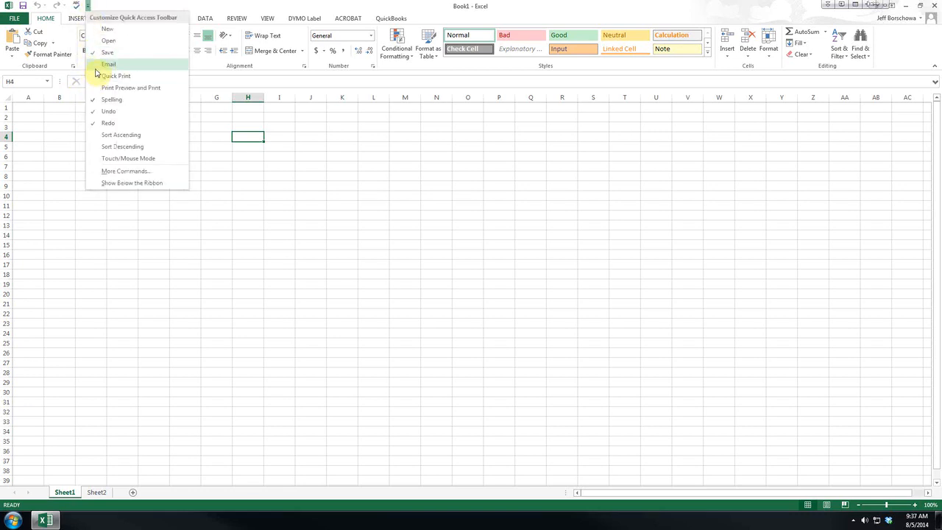
pyautogui.moveTo(96, 66)
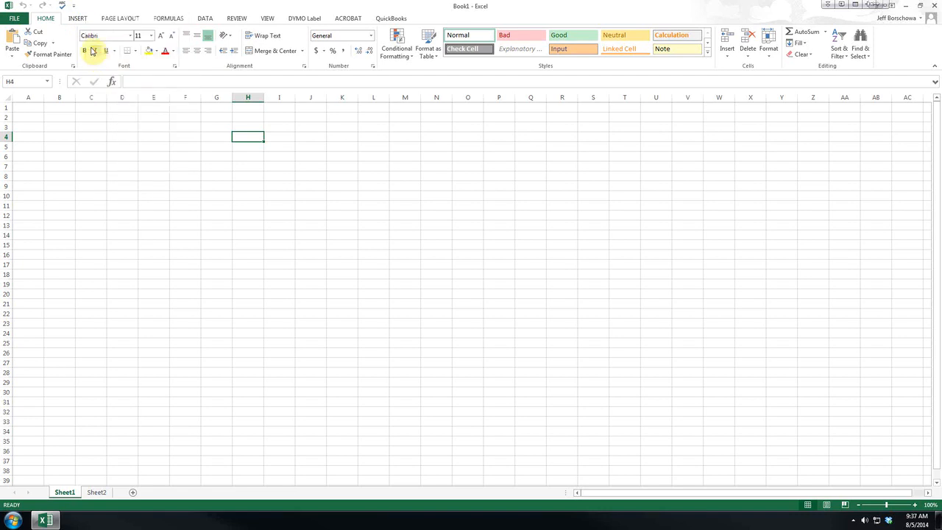
pyautogui.click(73, 6)
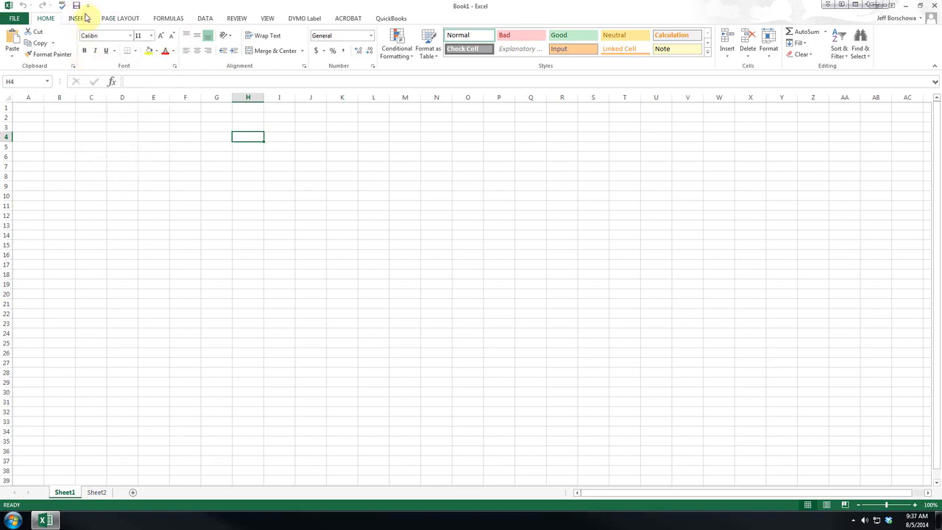
pyautogui.click(45, 17)
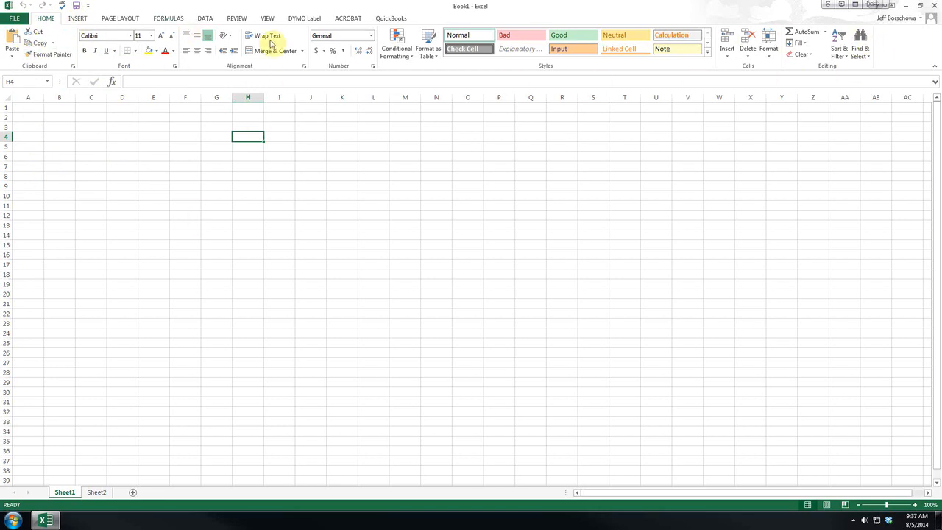
pyautogui.moveTo(626, 49)
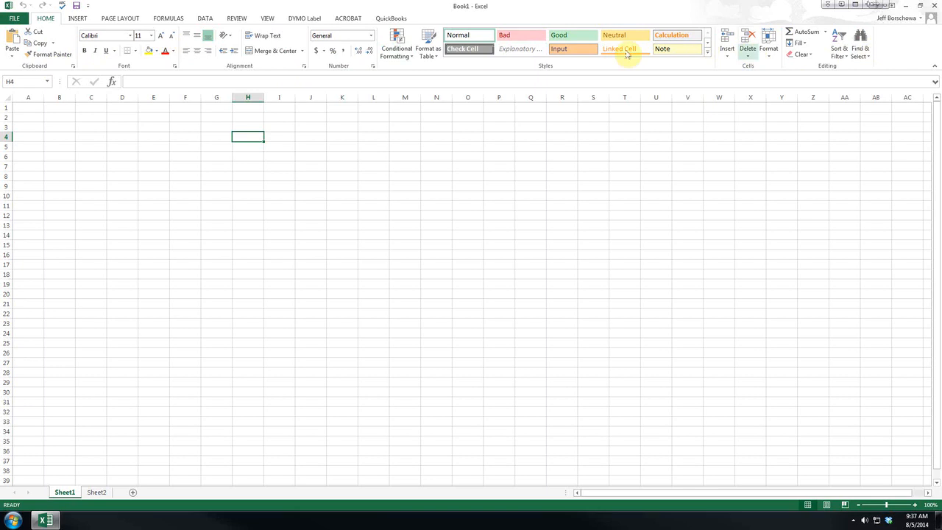
pyautogui.moveTo(40, 42)
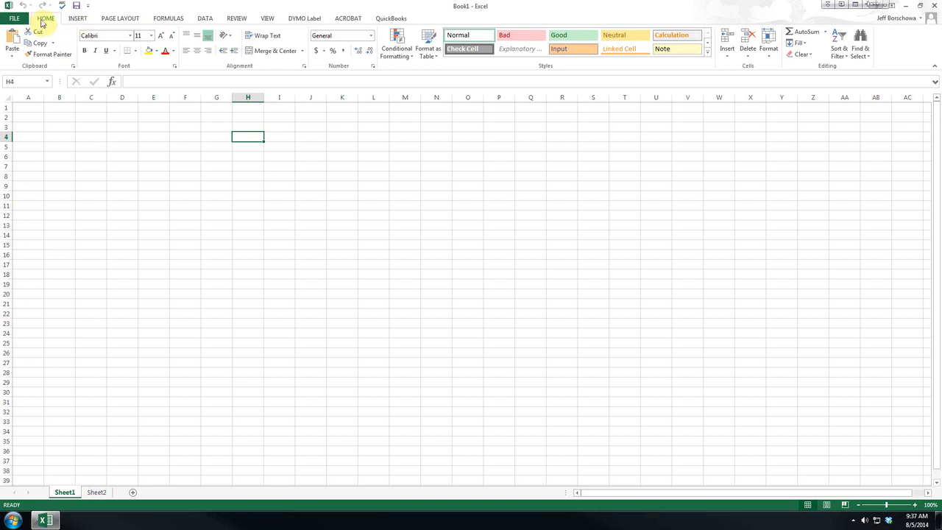
pyautogui.moveTo(77, 18)
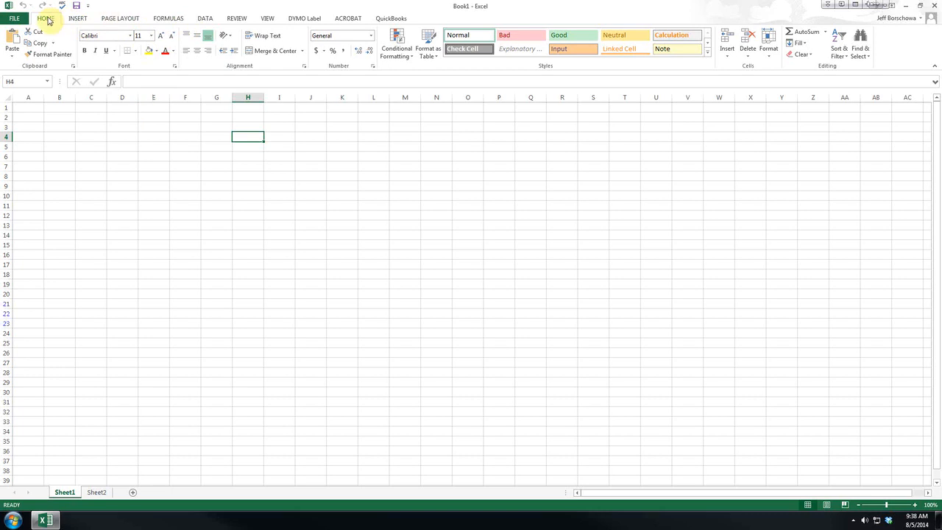
# - Show the Insert ribbon commands for tables, pictures, charts and symbols
pyautogui.click(76, 17)
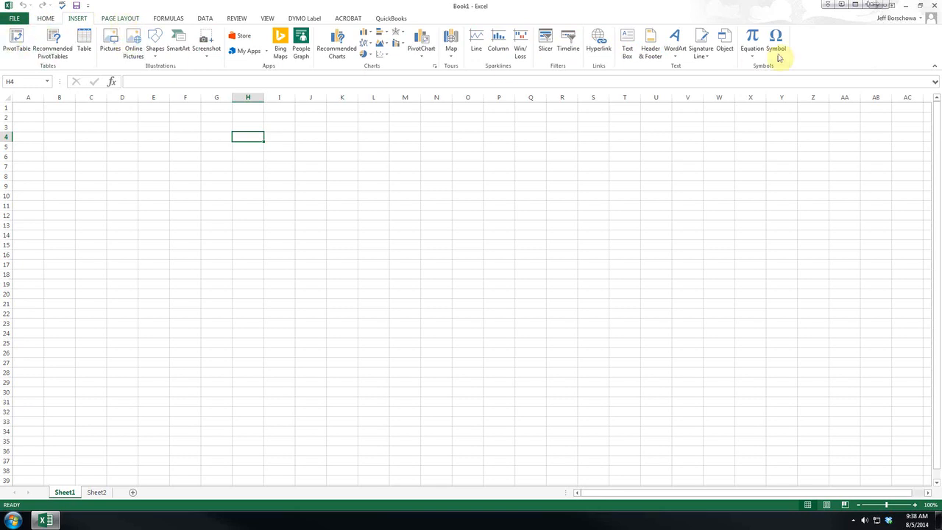
pyautogui.moveTo(133, 43)
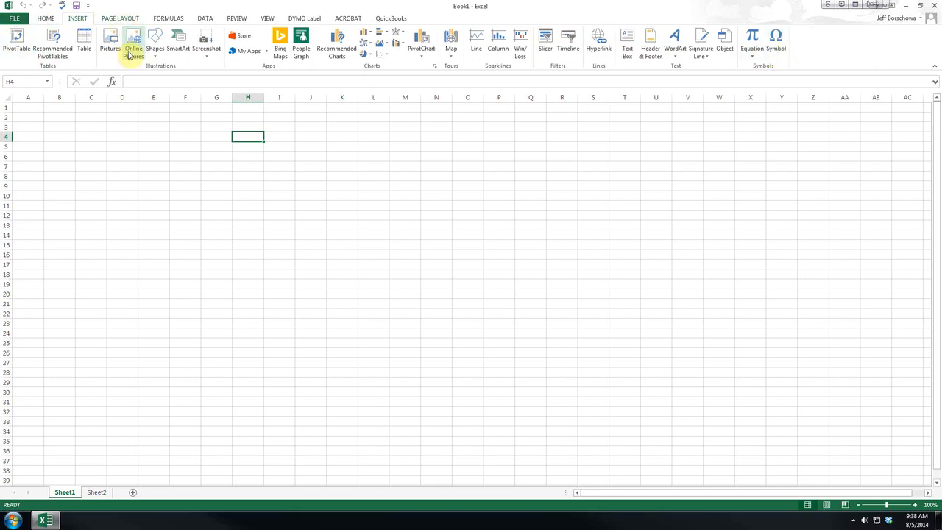
pyautogui.moveTo(133, 41)
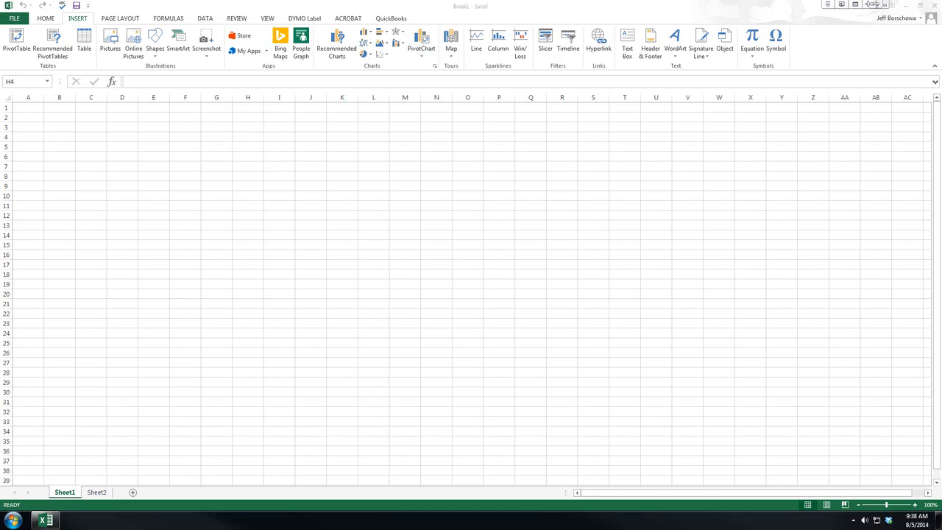
pyautogui.moveTo(32, 109)
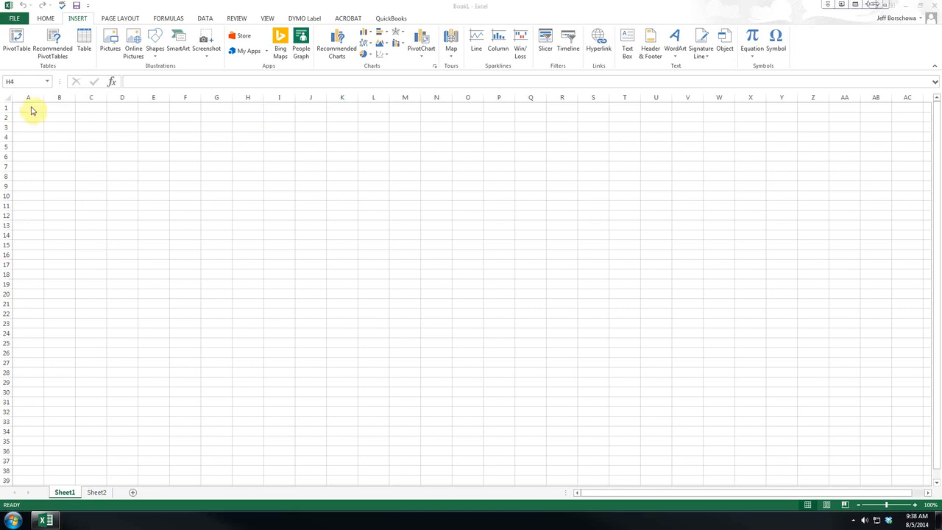
pyautogui.moveTo(29, 100)
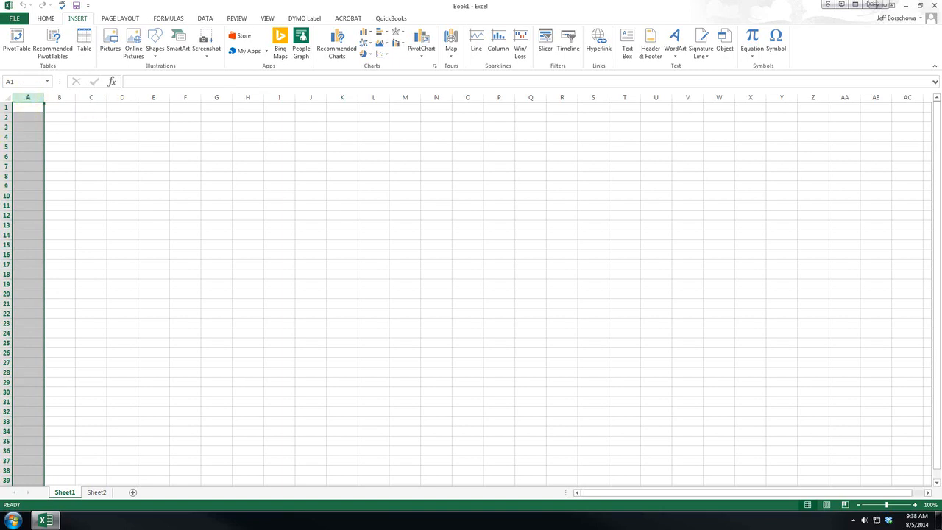
pyautogui.moveTo(50, 138)
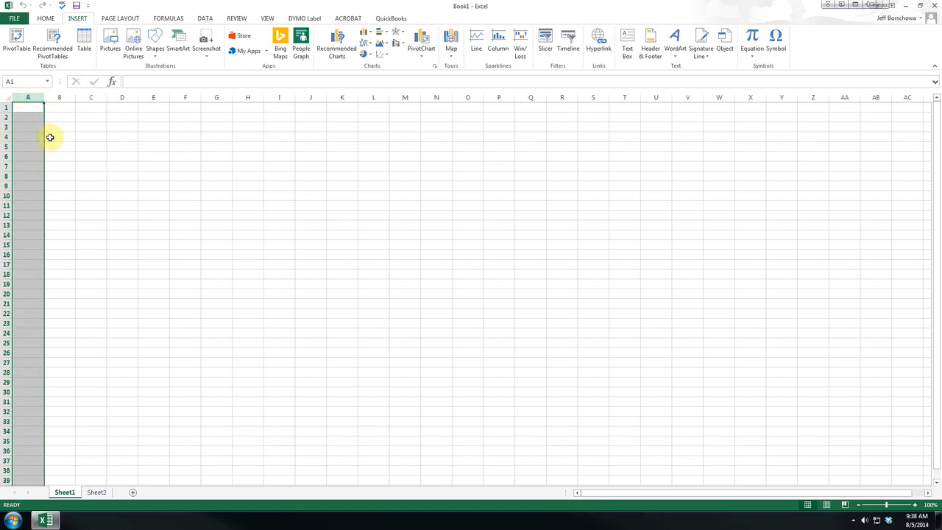
pyautogui.moveTo(22, 109)
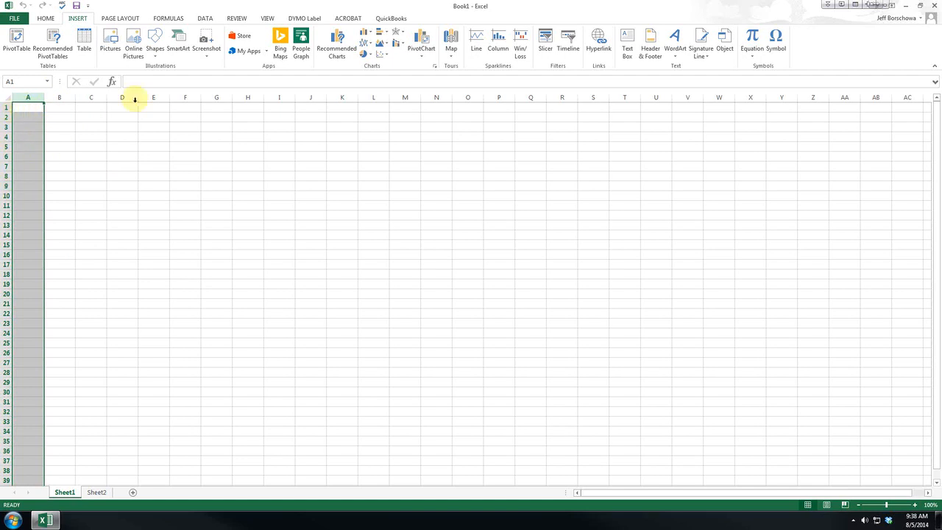
# - Select a header on Sheet1 and scroll right across the lettered columns
pyautogui.click(59, 108)
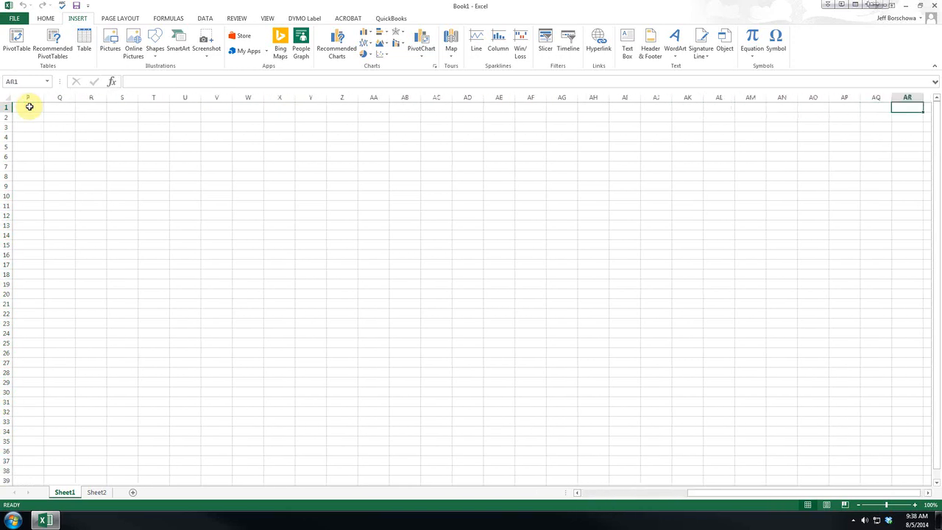
pyautogui.hscroll(3)
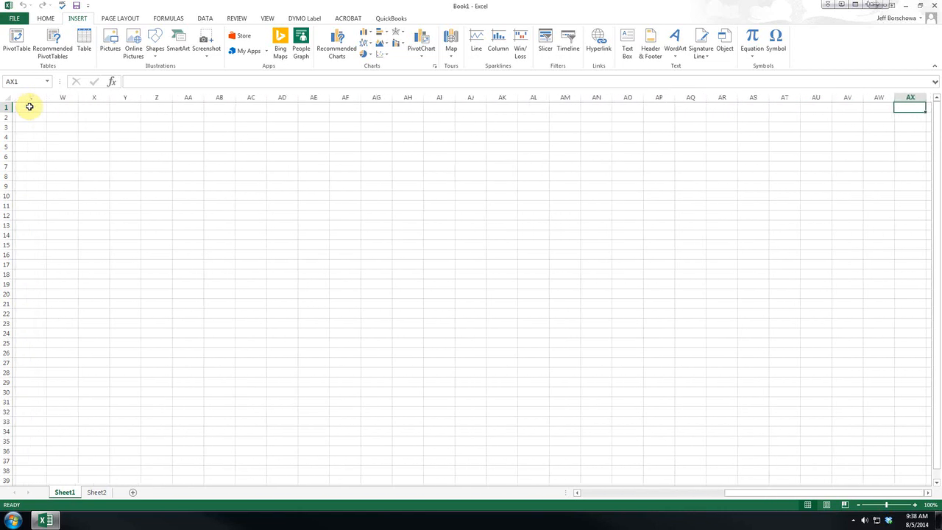
pyautogui.hscroll(3)
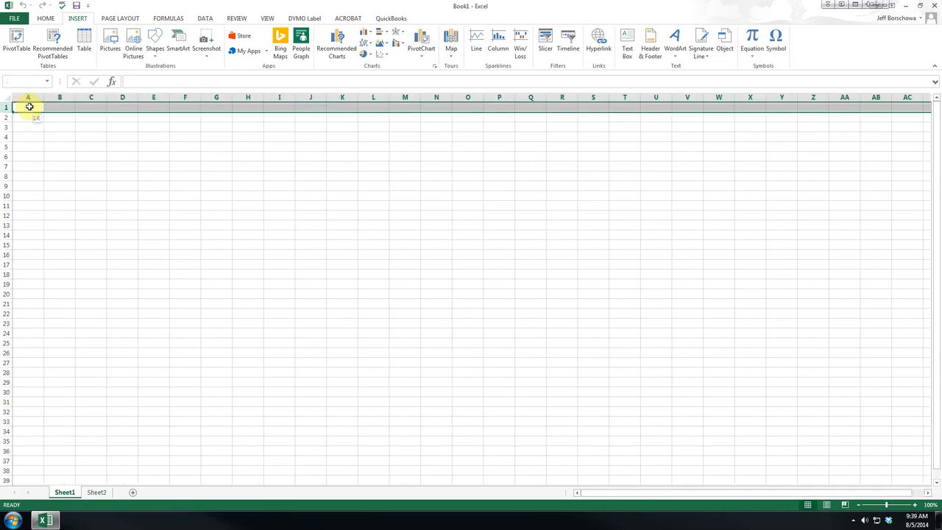
# - Select cell A1, then whole column A and whole row 1 in turn
pyautogui.click(28, 107)
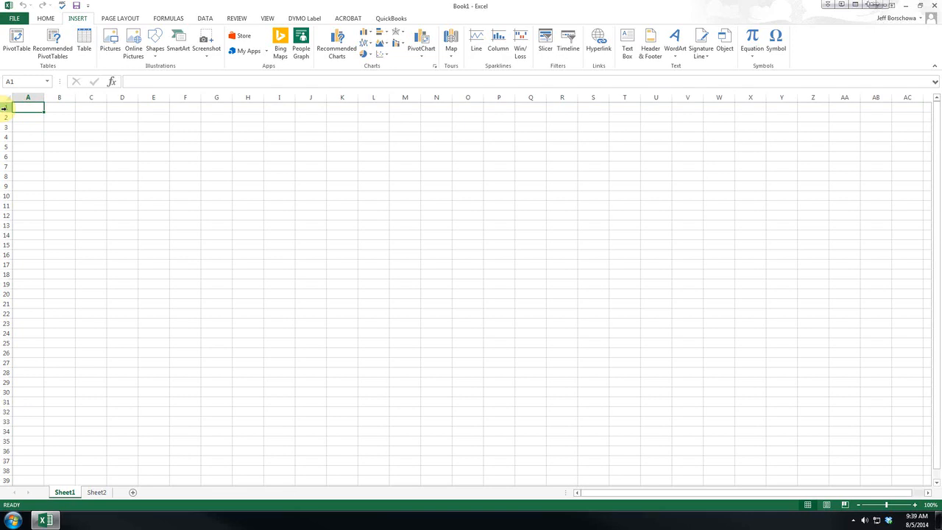
pyautogui.click(28, 97)
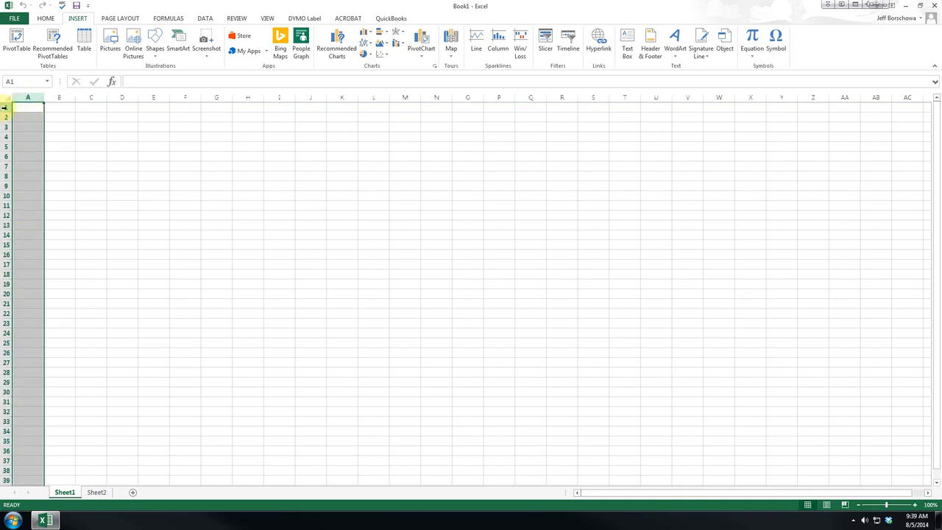
pyautogui.click(28, 108)
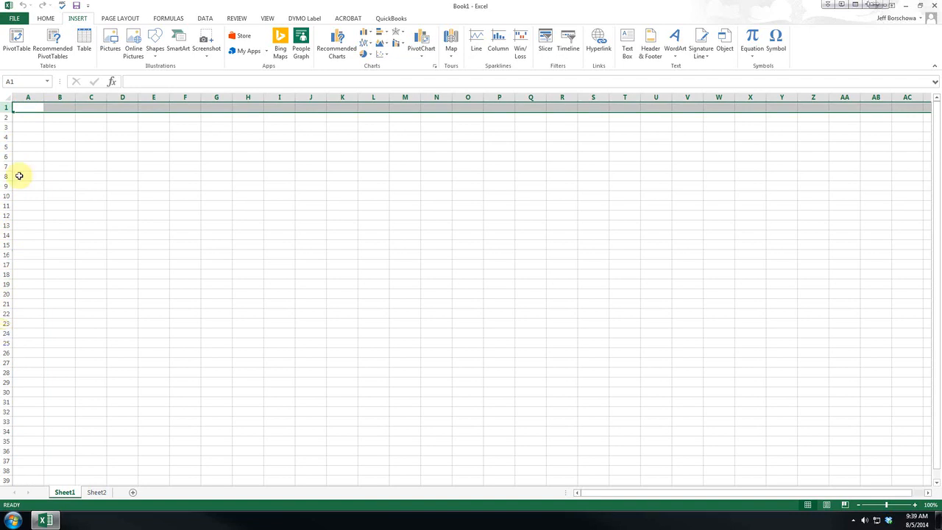
pyautogui.click(28, 97)
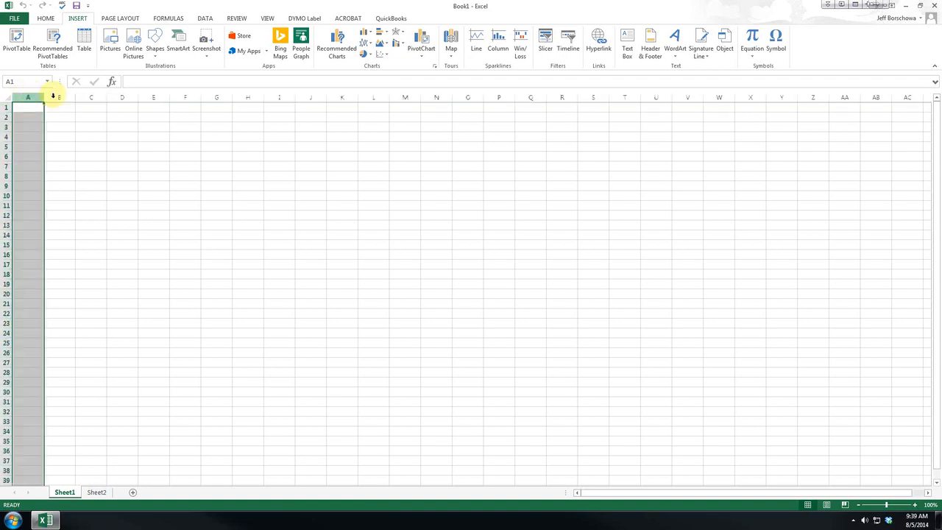
pyautogui.click(59, 97)
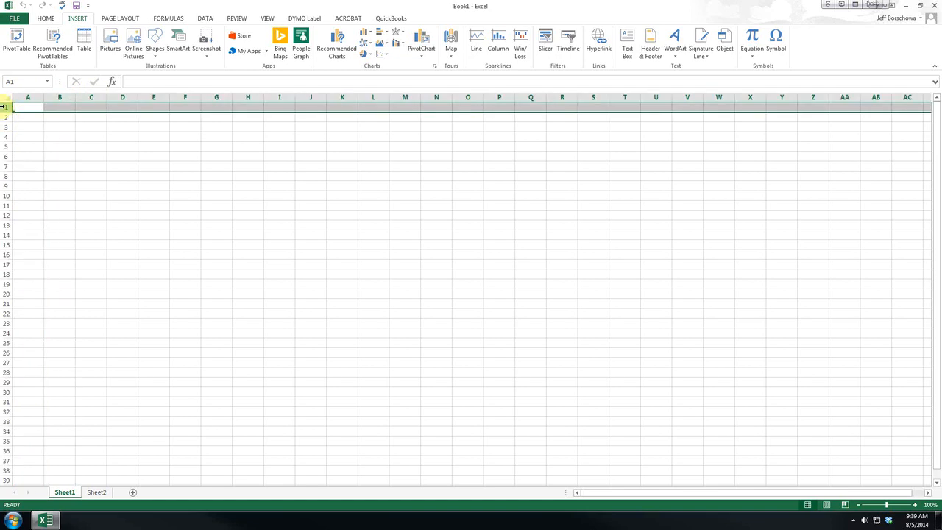
# - Select rows 2 and 3, then the entire worksheet with Select All
pyautogui.click(5, 117)
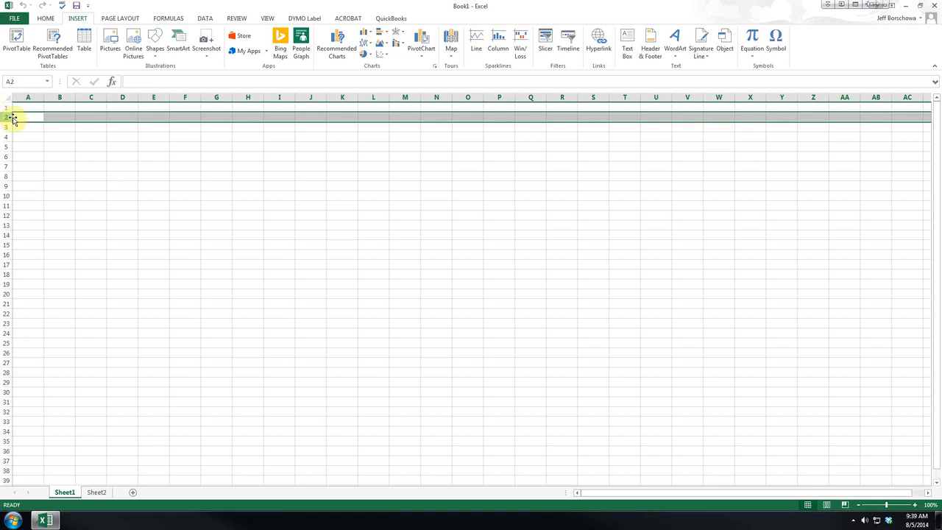
pyautogui.click(6, 127)
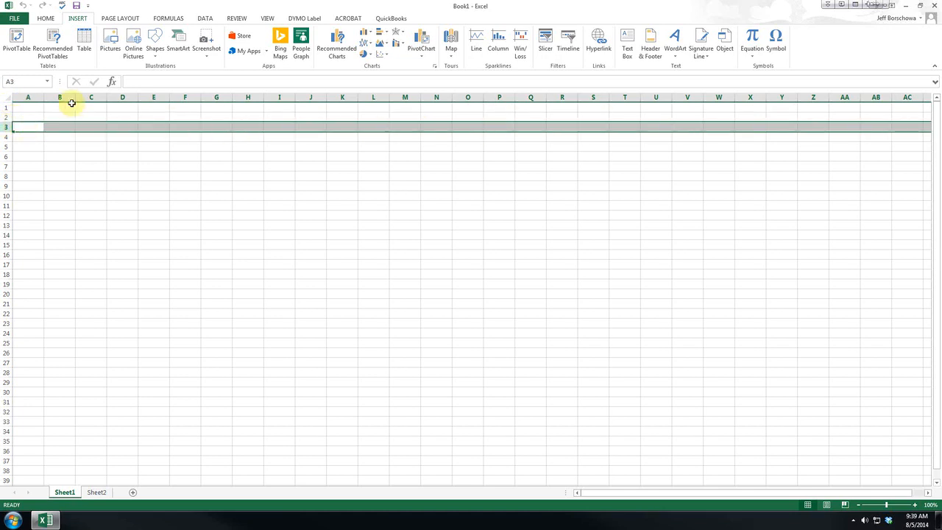
pyautogui.click(58, 97)
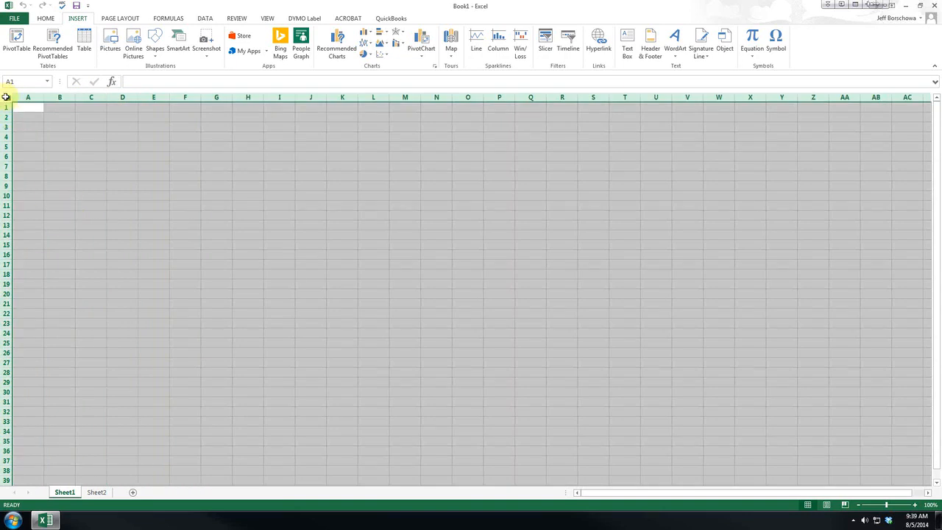
pyautogui.click(7, 97)
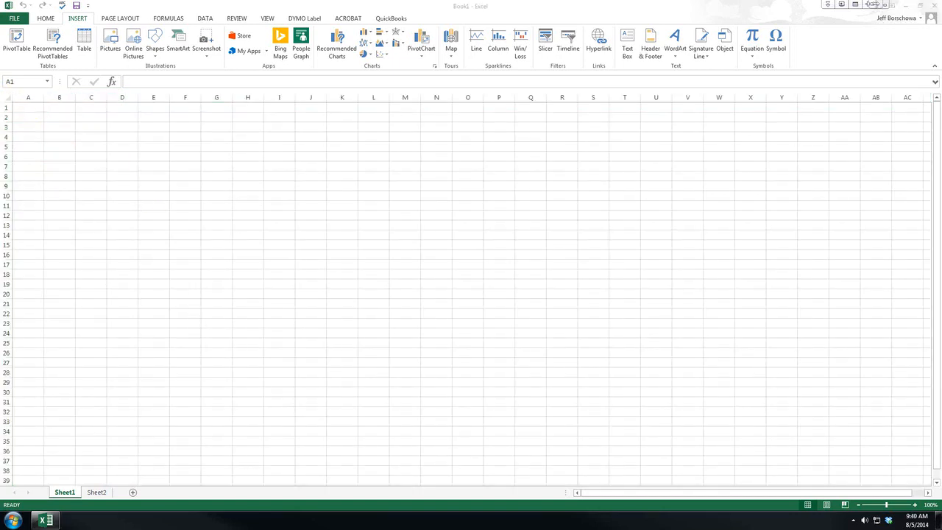
pyautogui.moveTo(9, 184)
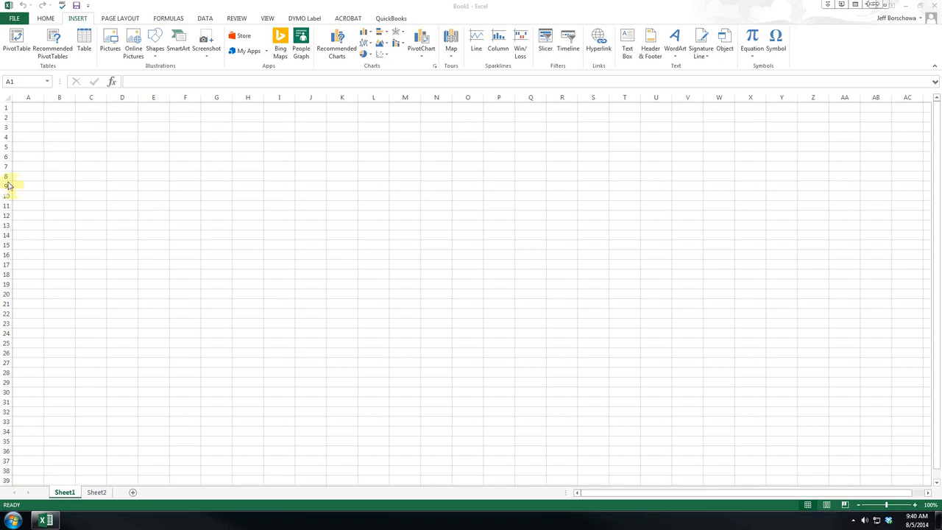
pyautogui.moveTo(39, 115)
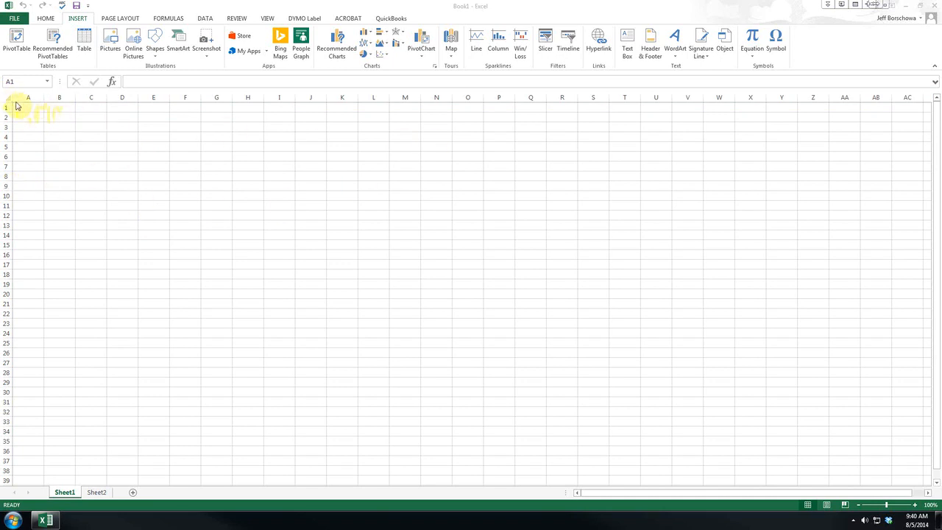
pyautogui.click(59, 108)
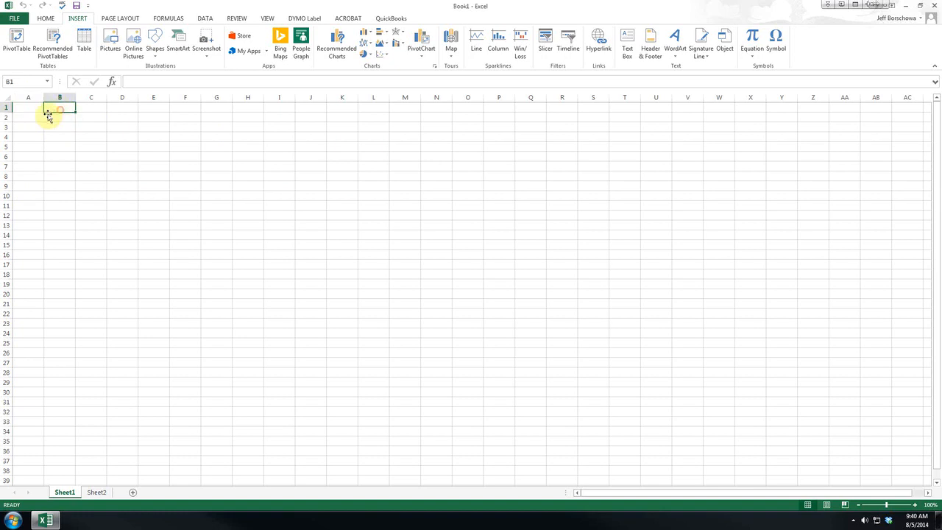
pyautogui.click(28, 109)
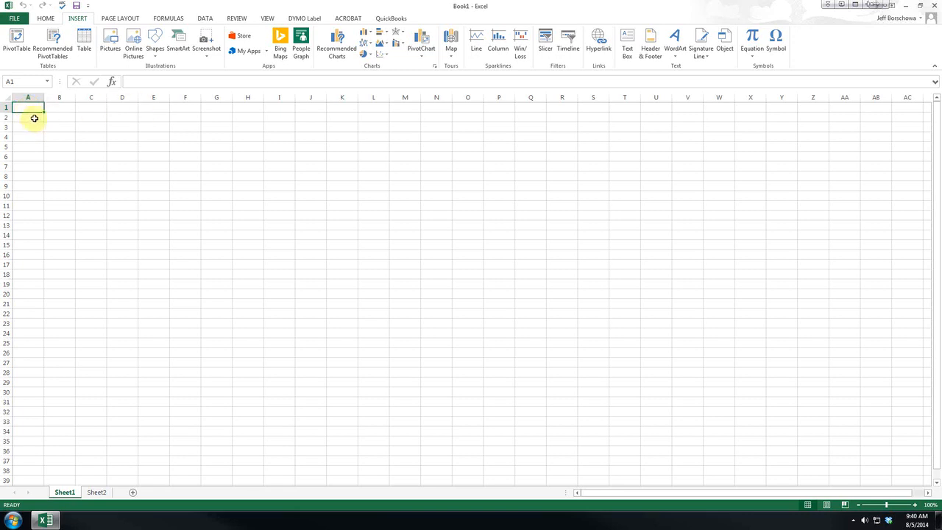
pyautogui.moveTo(63, 121)
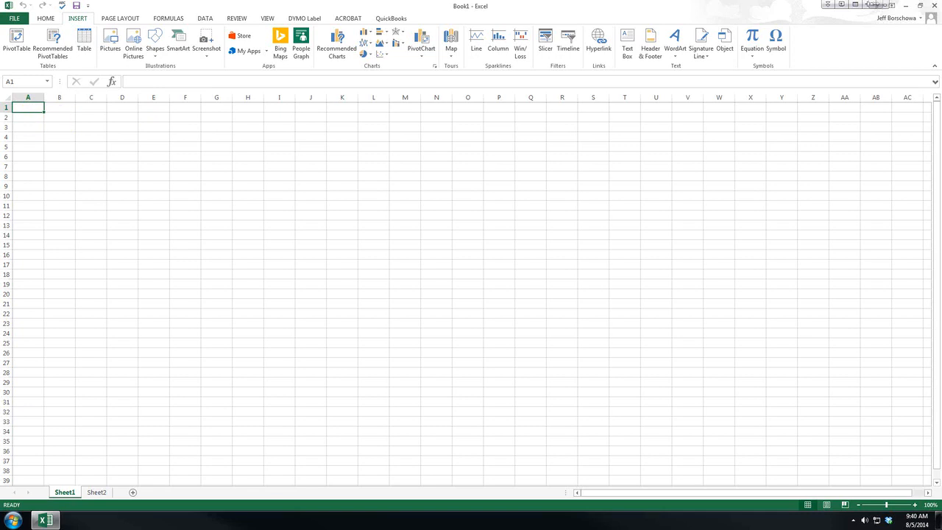
pyautogui.moveTo(163, 210)
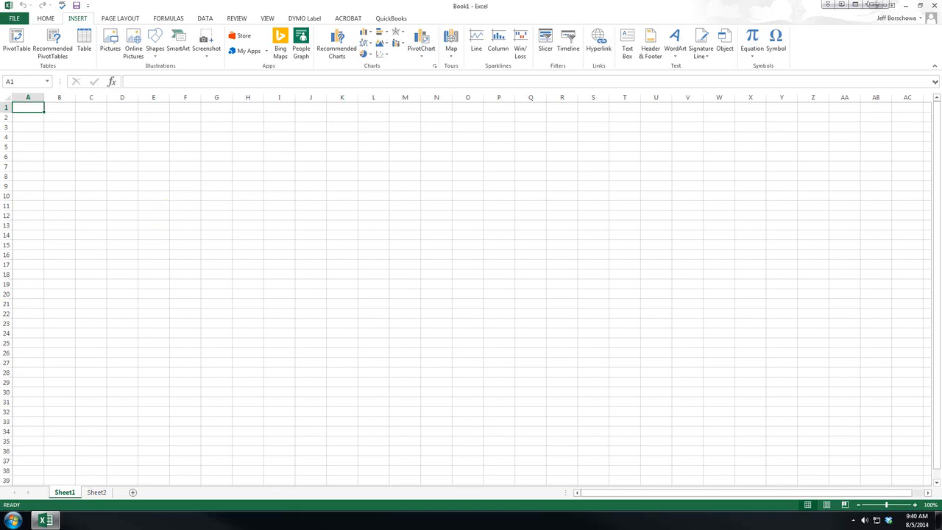
pyautogui.click(28, 107)
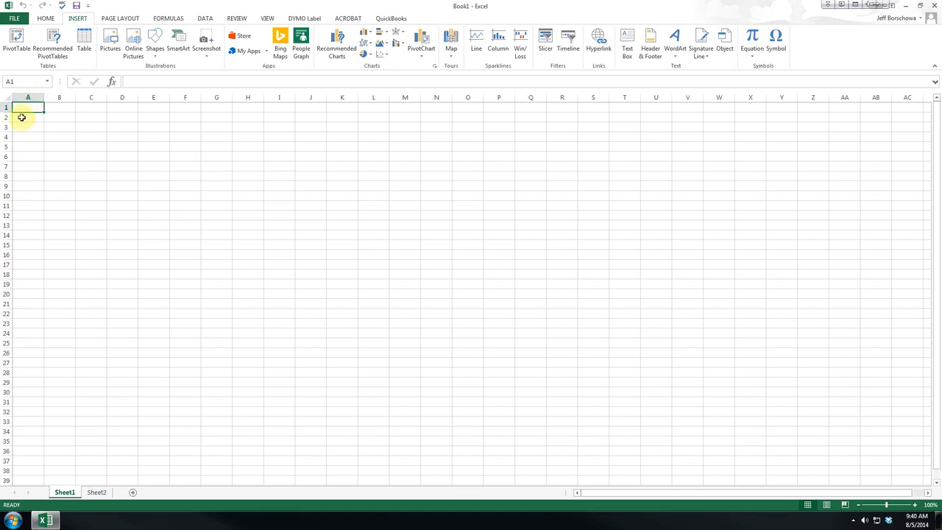
pyautogui.moveTo(495, 324)
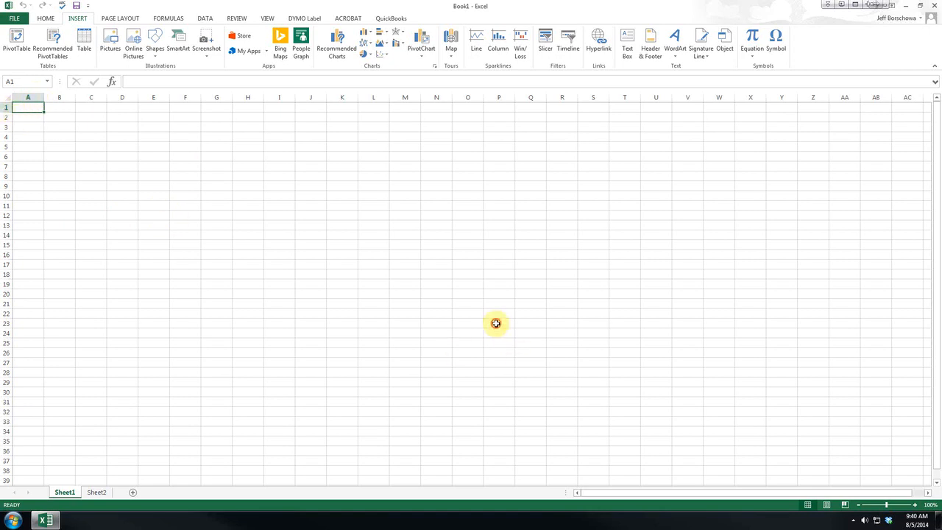
pyautogui.click(499, 324)
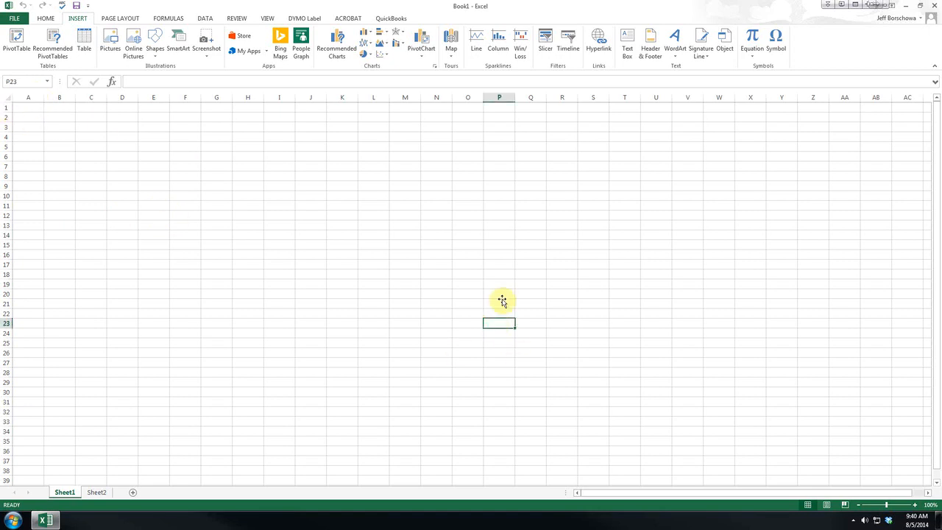
pyautogui.moveTo(87, 309)
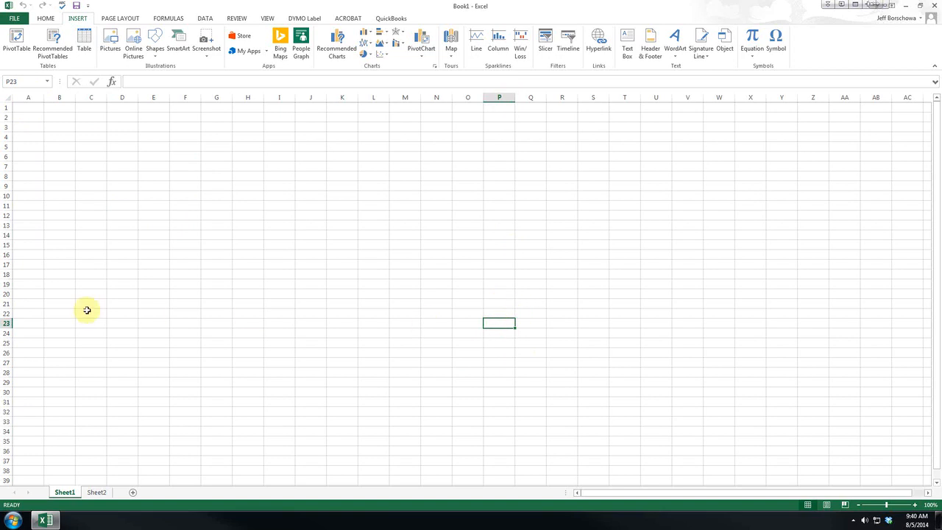
pyautogui.moveTo(486, 109)
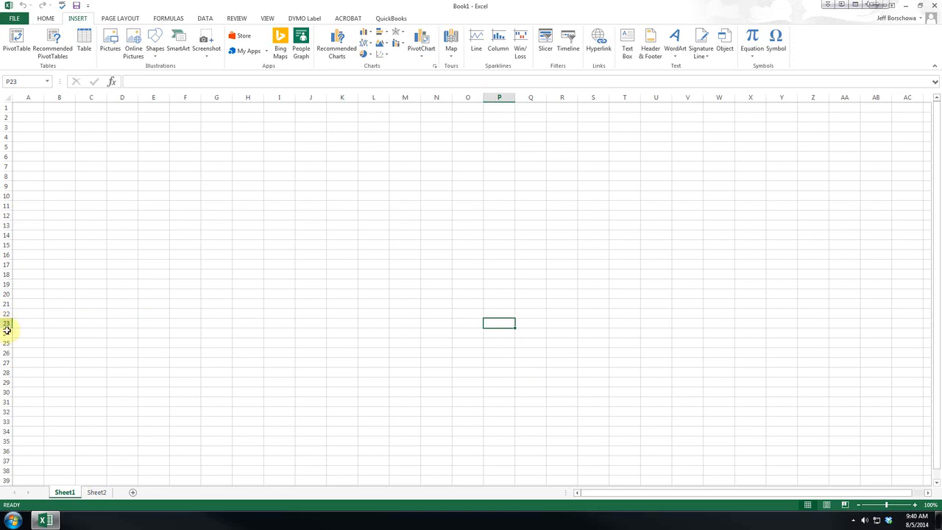
pyautogui.moveTo(499, 322)
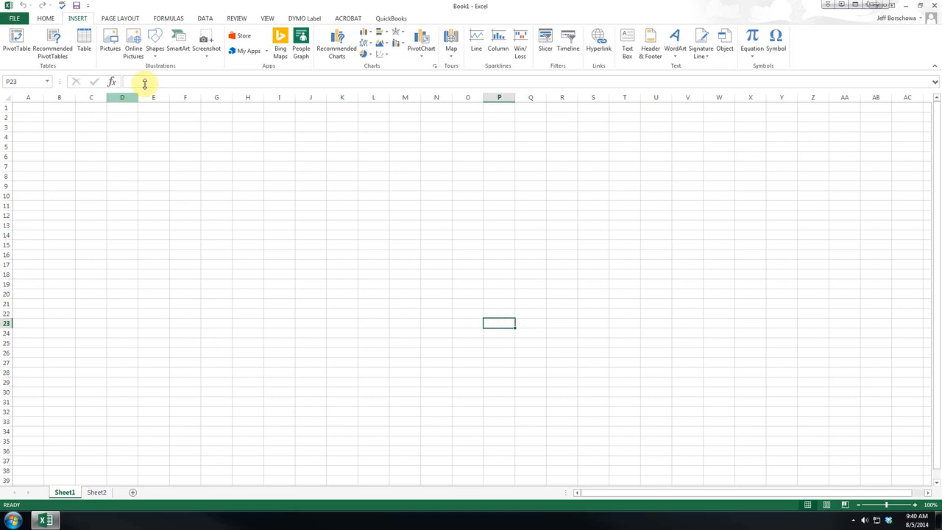
pyautogui.moveTo(132, 83)
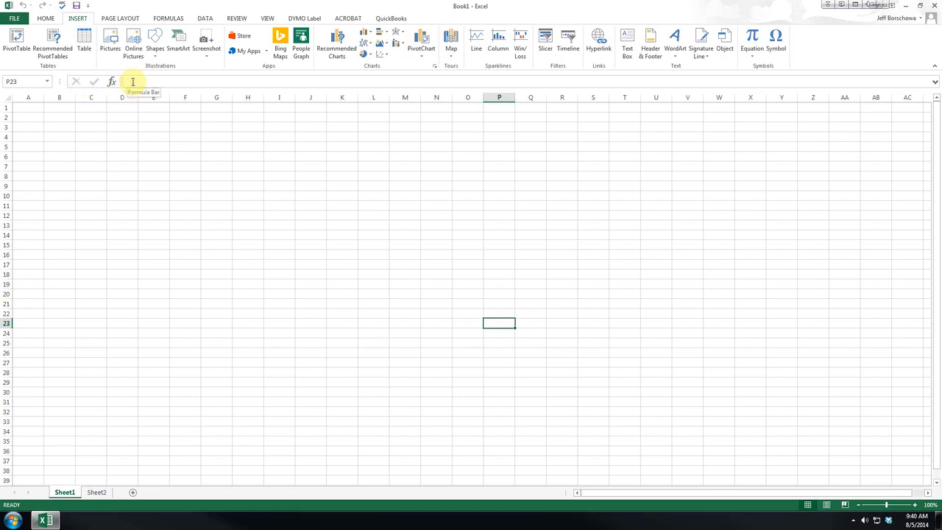
# - Enter the word Test in cell A1 and reopen it for editing in the Formula Bar
pyautogui.click(132, 81)
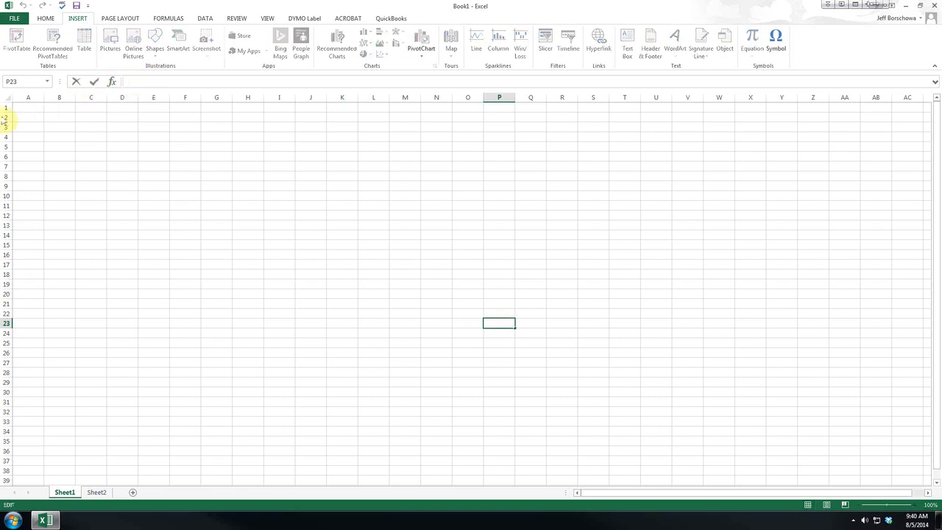
pyautogui.click(27, 108)
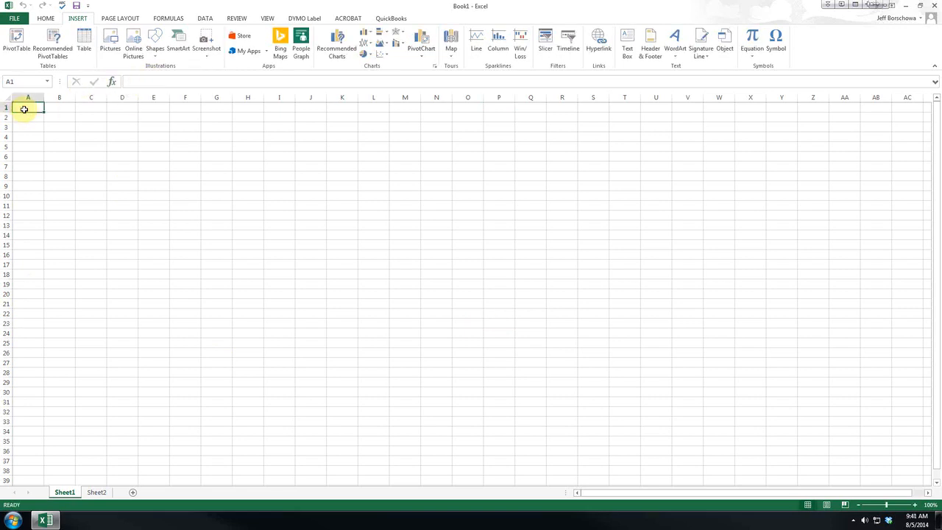
pyautogui.write('Test')
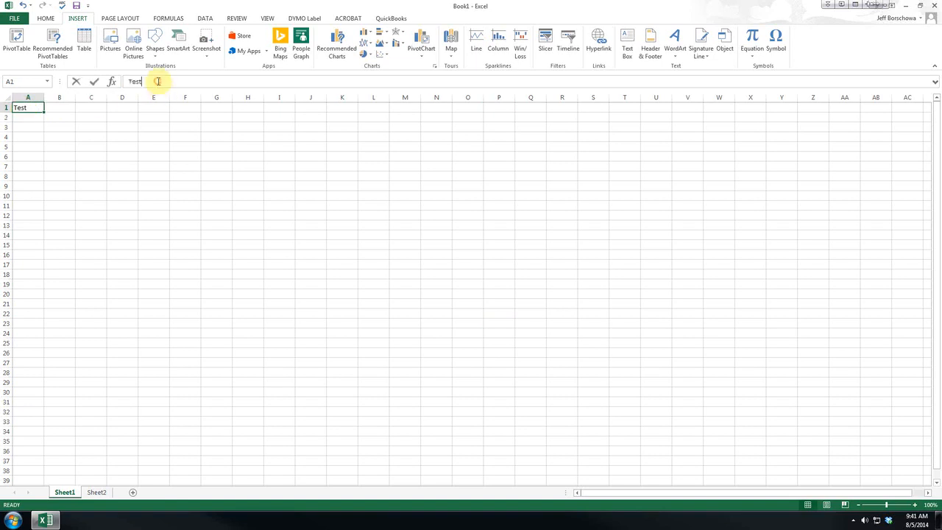
pyautogui.click(159, 81)
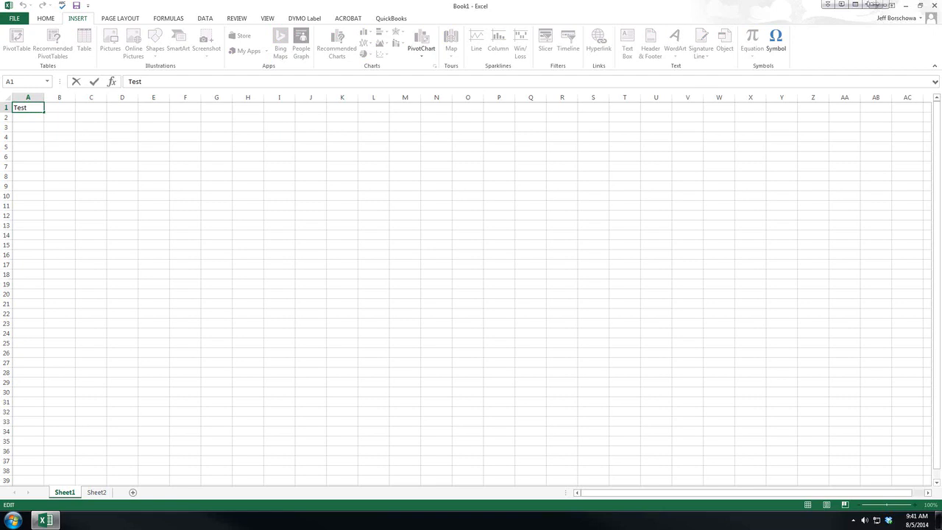
pyautogui.moveTo(142, 179)
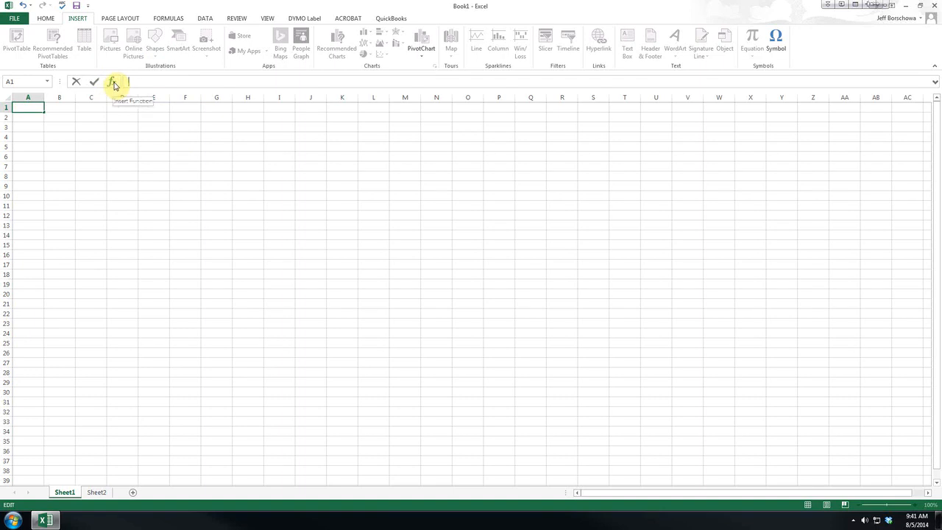
# - Preview AVERAGE's arguments via Insert Function, then cancel without inserting it
pyautogui.click(114, 83)
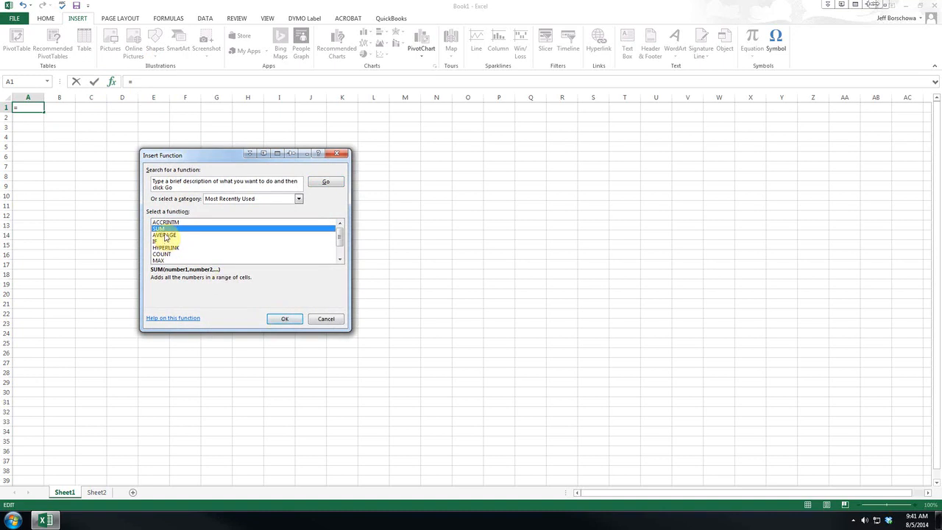
pyautogui.click(165, 236)
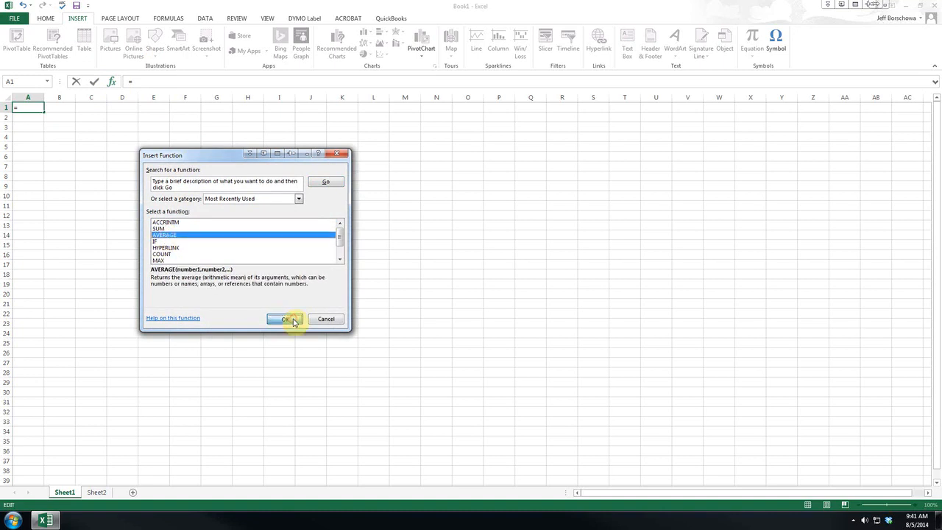
pyautogui.click(286, 318)
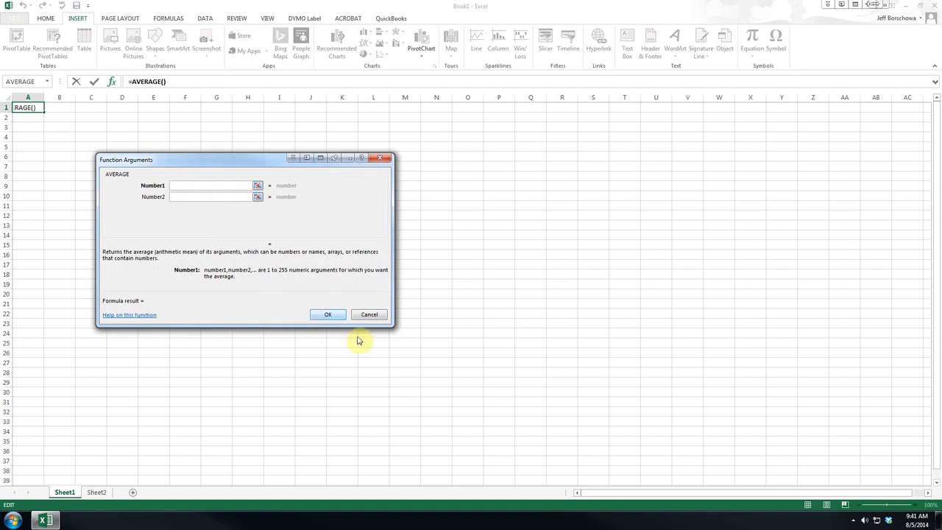
pyautogui.moveTo(312, 292)
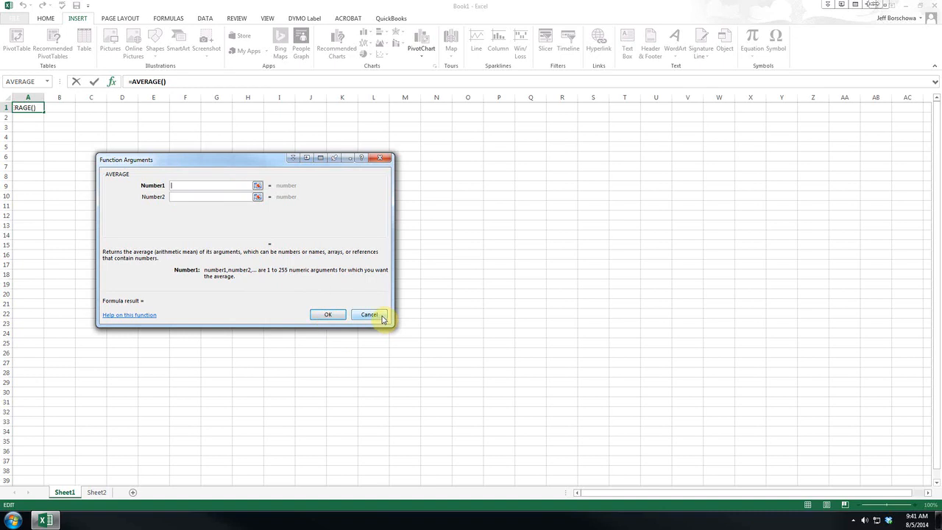
pyautogui.click(367, 315)
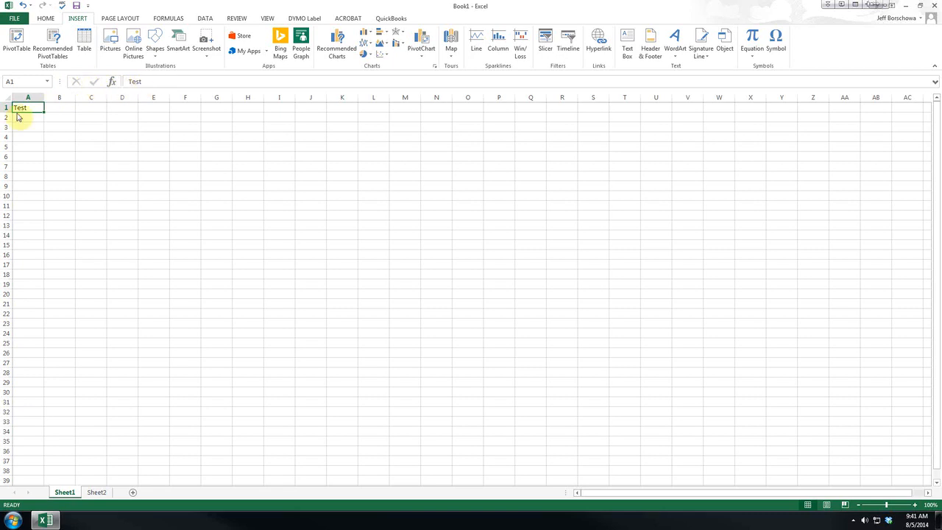
# - Clear Test from A1, then name cell J12 'Sample' in the Name Box
pyautogui.press('Delete')
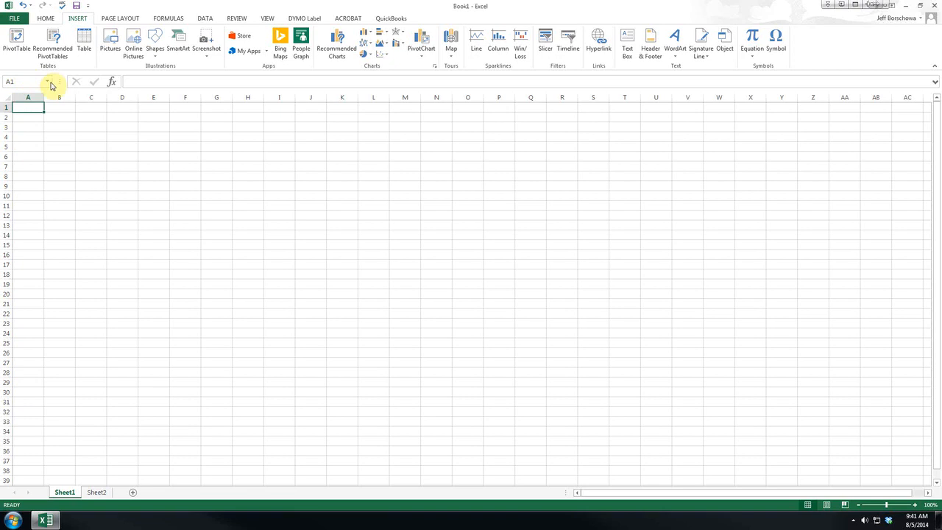
pyautogui.moveTo(21, 81)
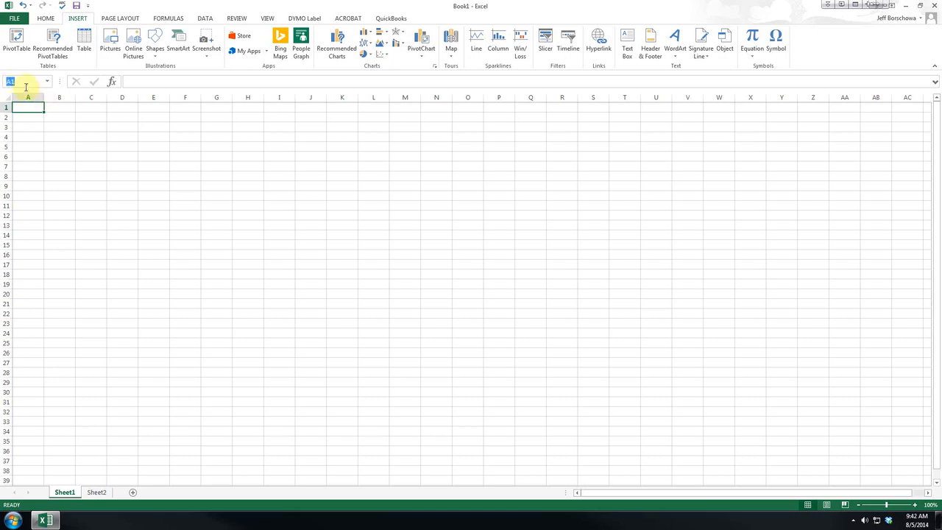
pyautogui.moveTo(274, 201)
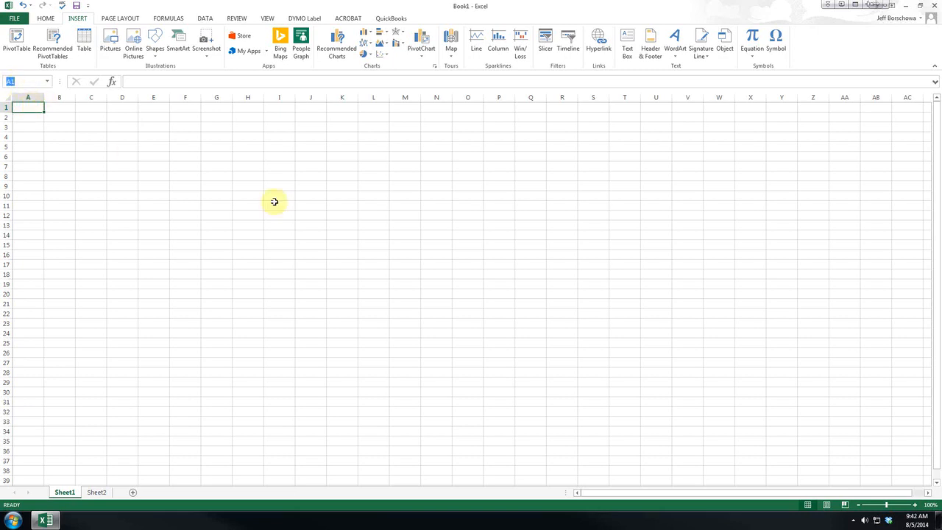
pyautogui.click(311, 215)
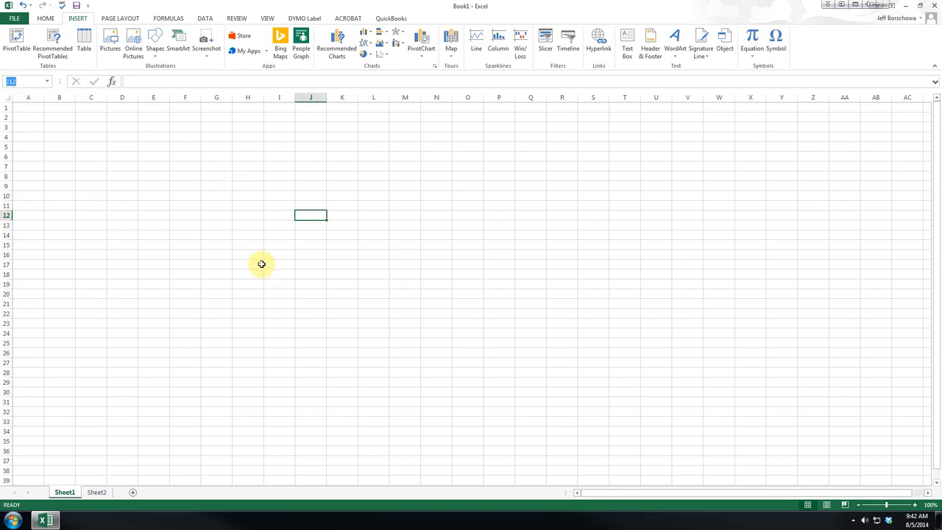
pyautogui.moveTo(30, 212)
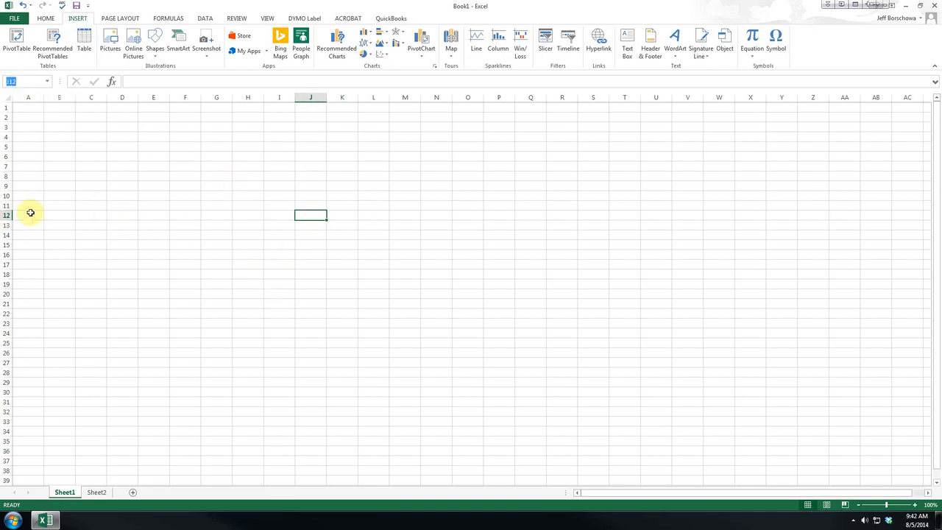
pyautogui.moveTo(36, 192)
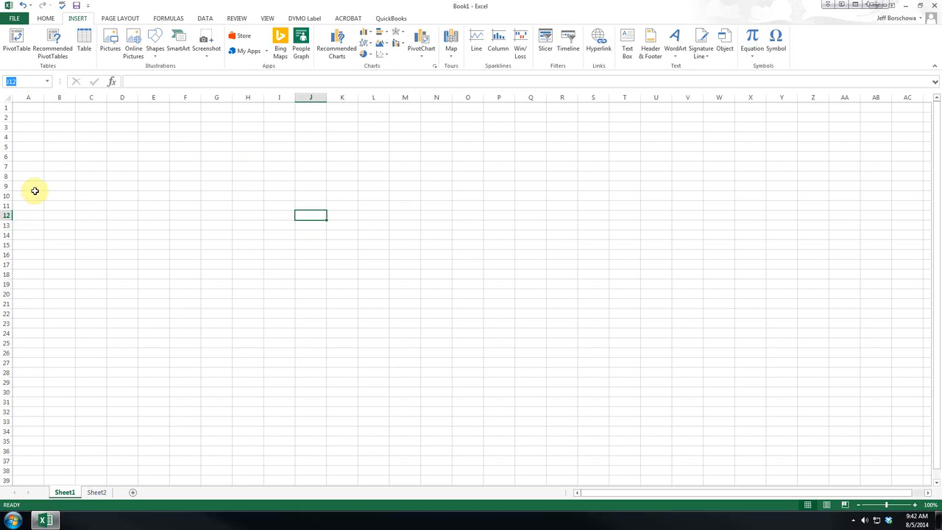
pyautogui.write('Sample')
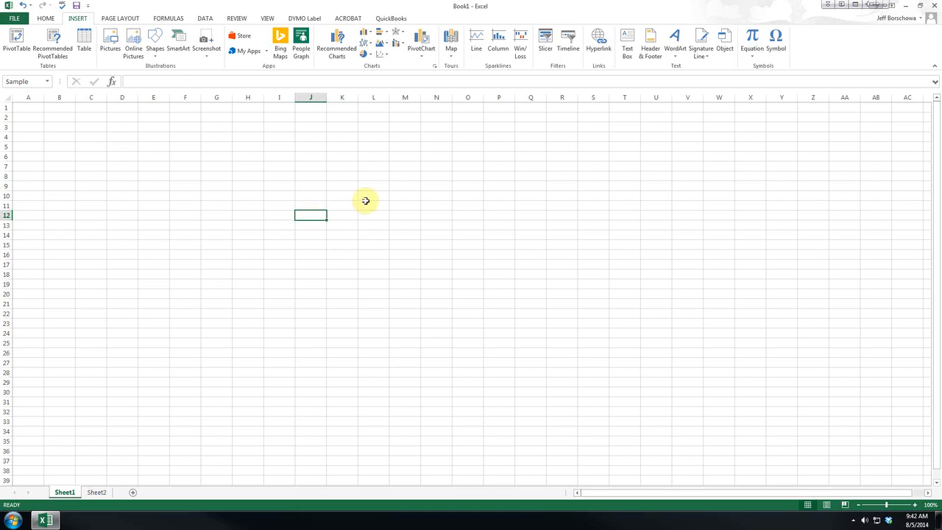
pyautogui.click(310, 205)
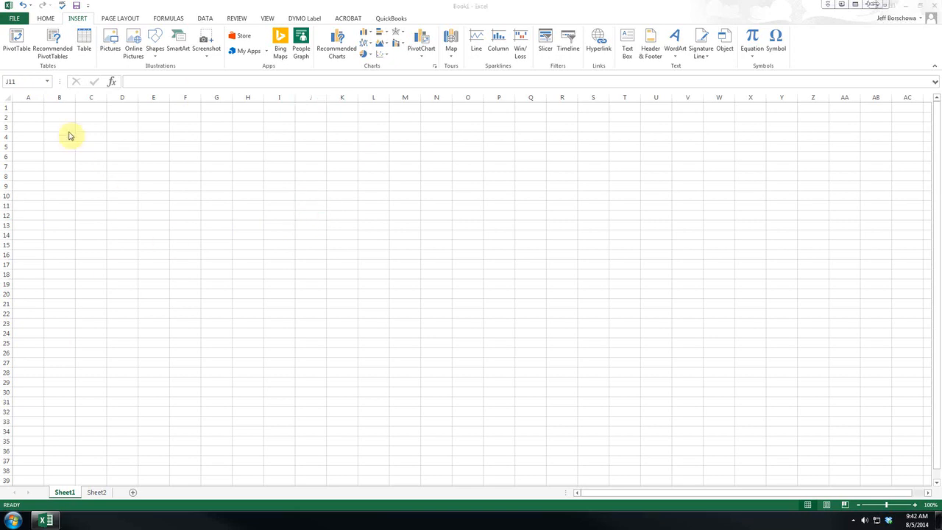
# - Select cells A1, B4 and B7, then show the Home formatting commands
pyautogui.click(28, 108)
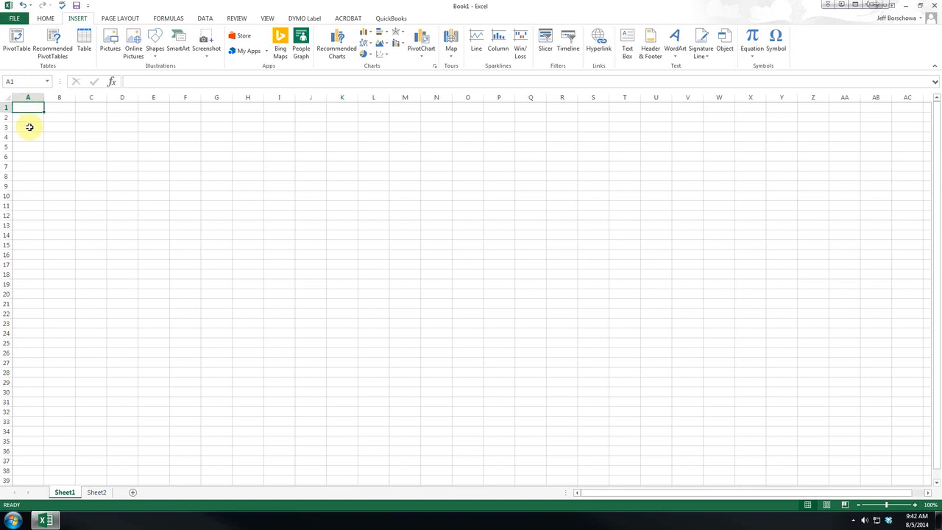
pyautogui.moveTo(55, 234)
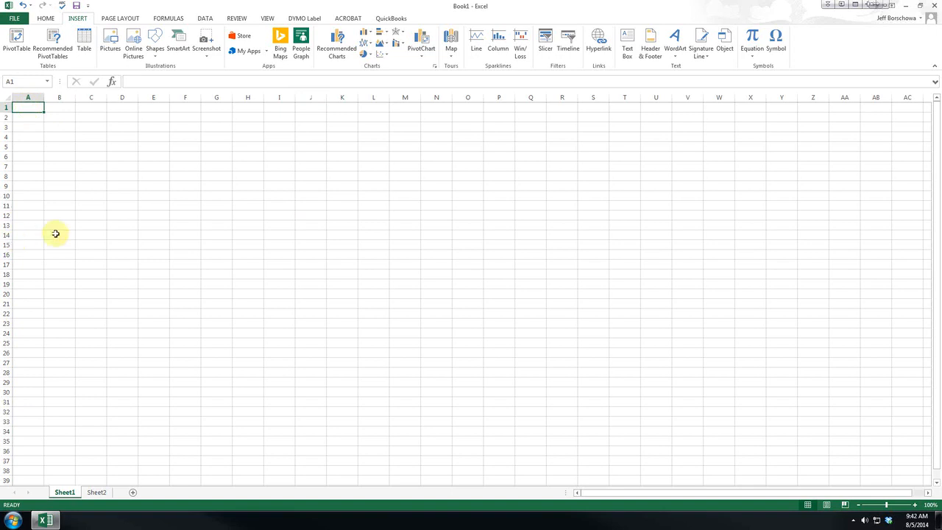
pyautogui.moveTo(129, 186)
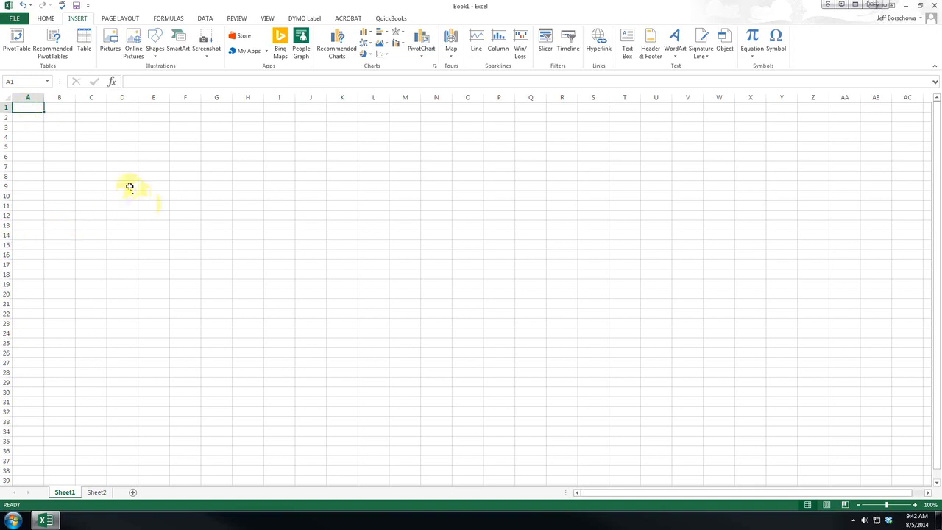
pyautogui.click(59, 135)
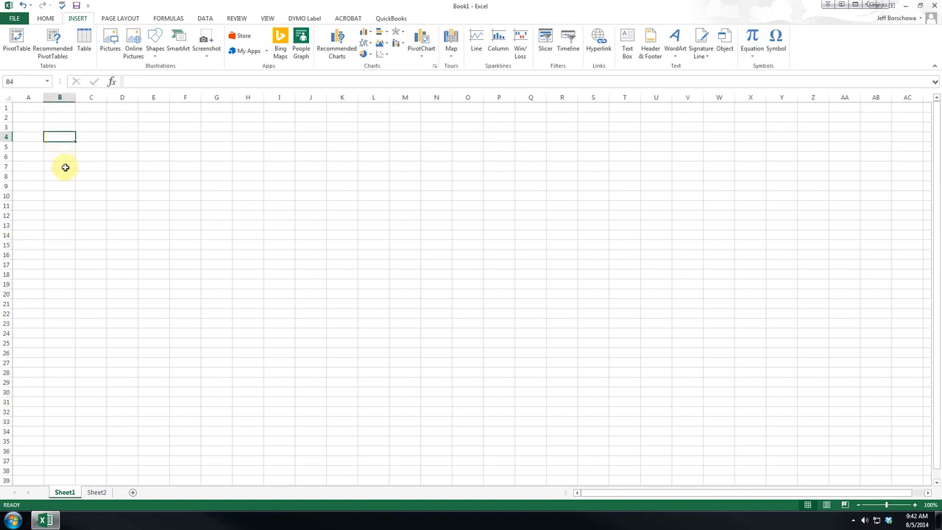
pyautogui.click(58, 167)
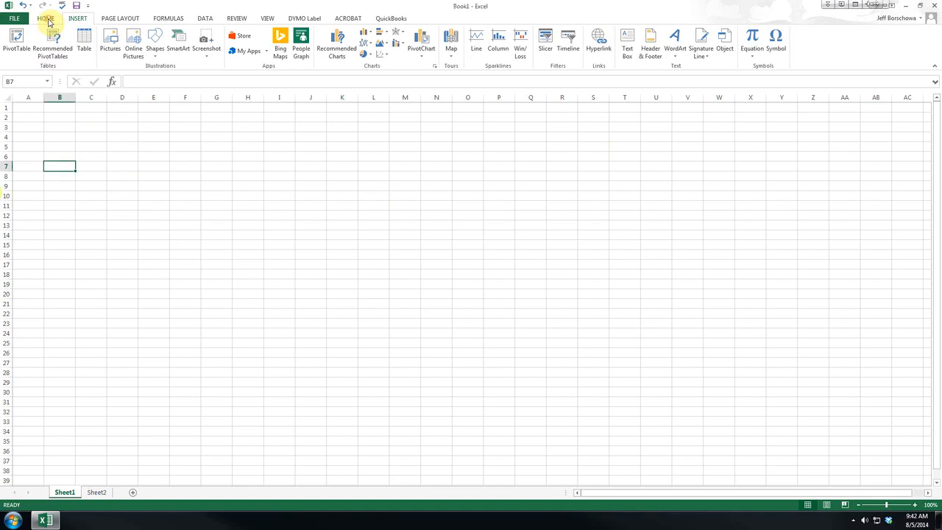
pyautogui.click(45, 18)
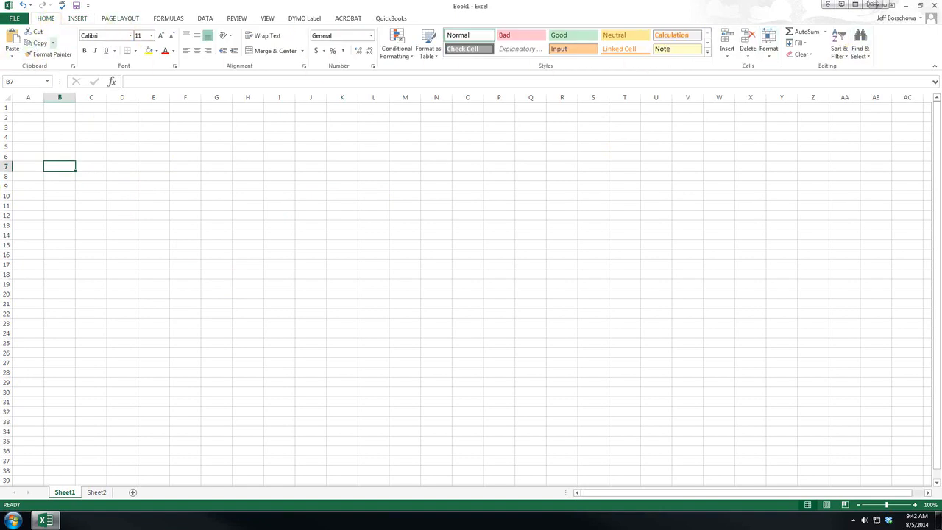
pyautogui.moveTo(263, 191)
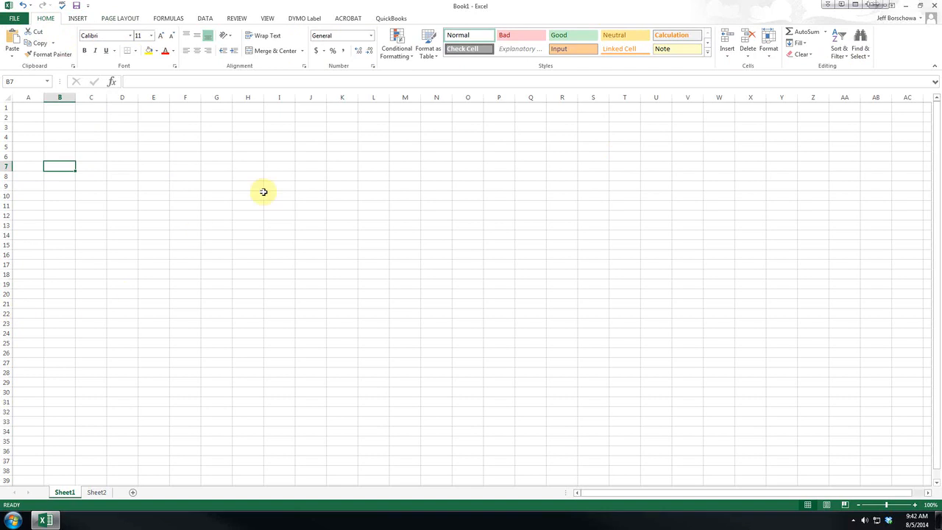